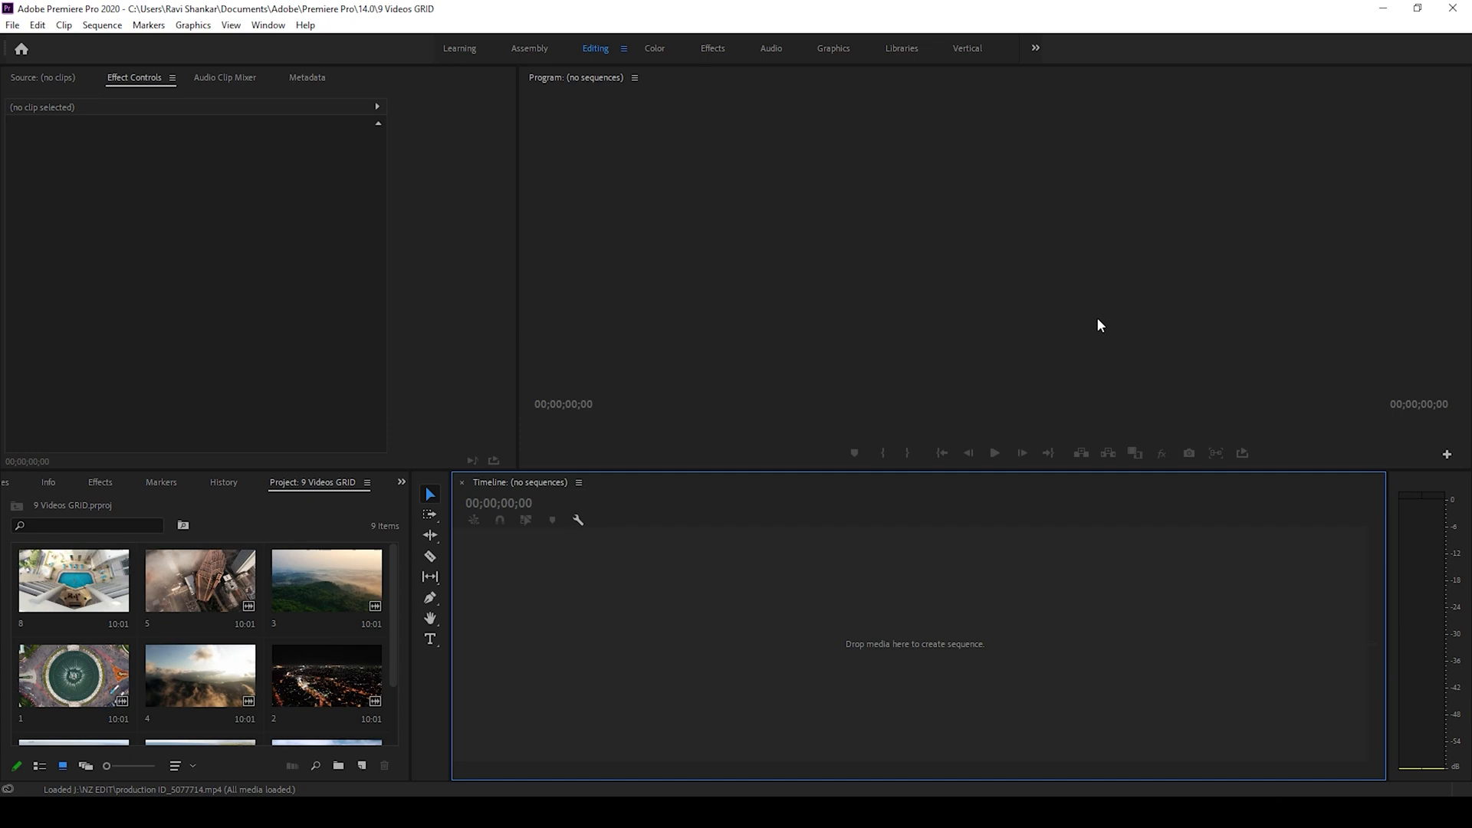
{"action": "mouse_move", "coordinate": [239, 676]}
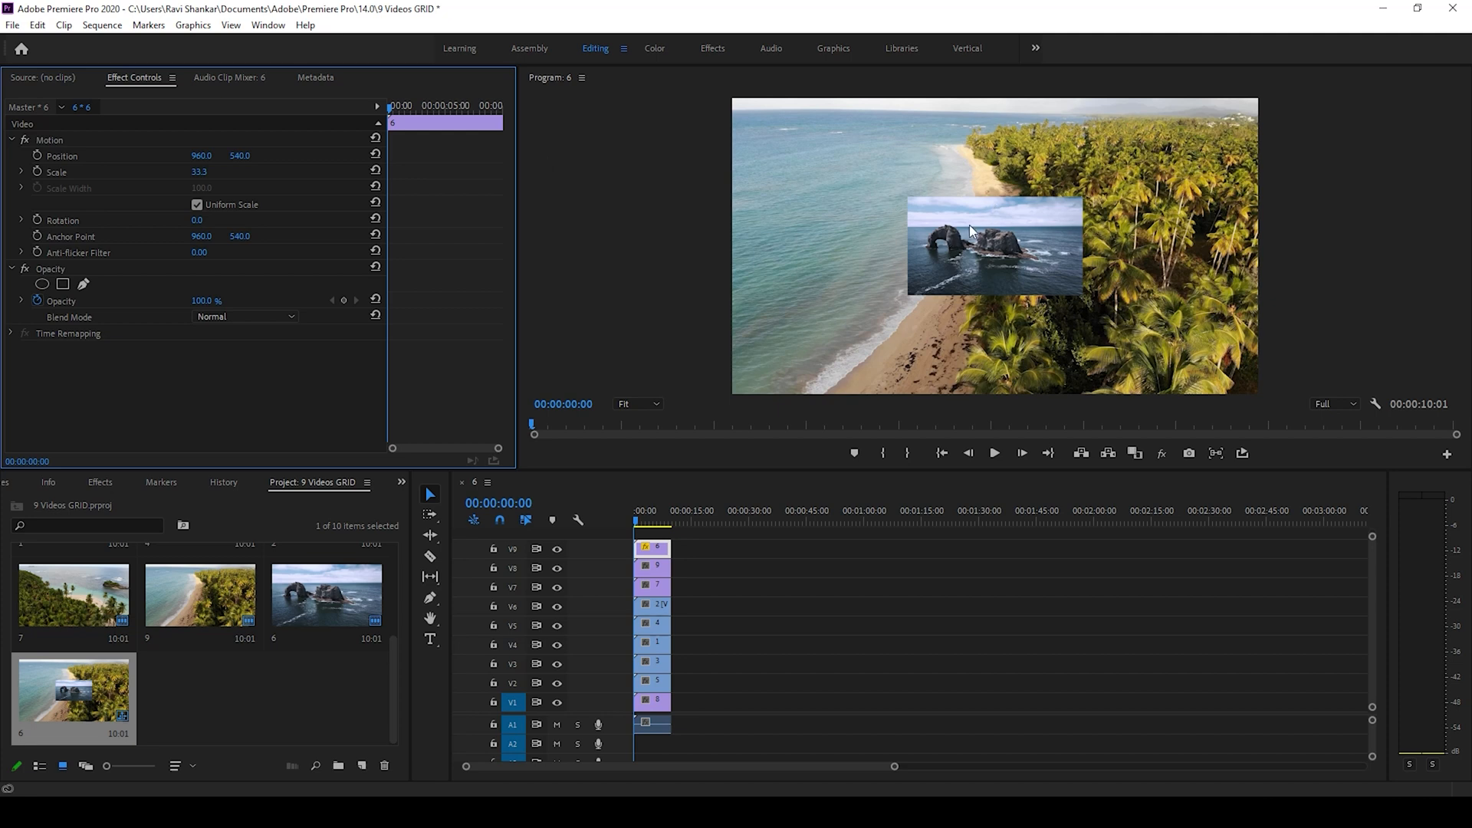
Step: Scale the top rock-arch clip to 33.3 so it sits at one-third size
{"action": "left_click", "coordinate": [655, 566]}
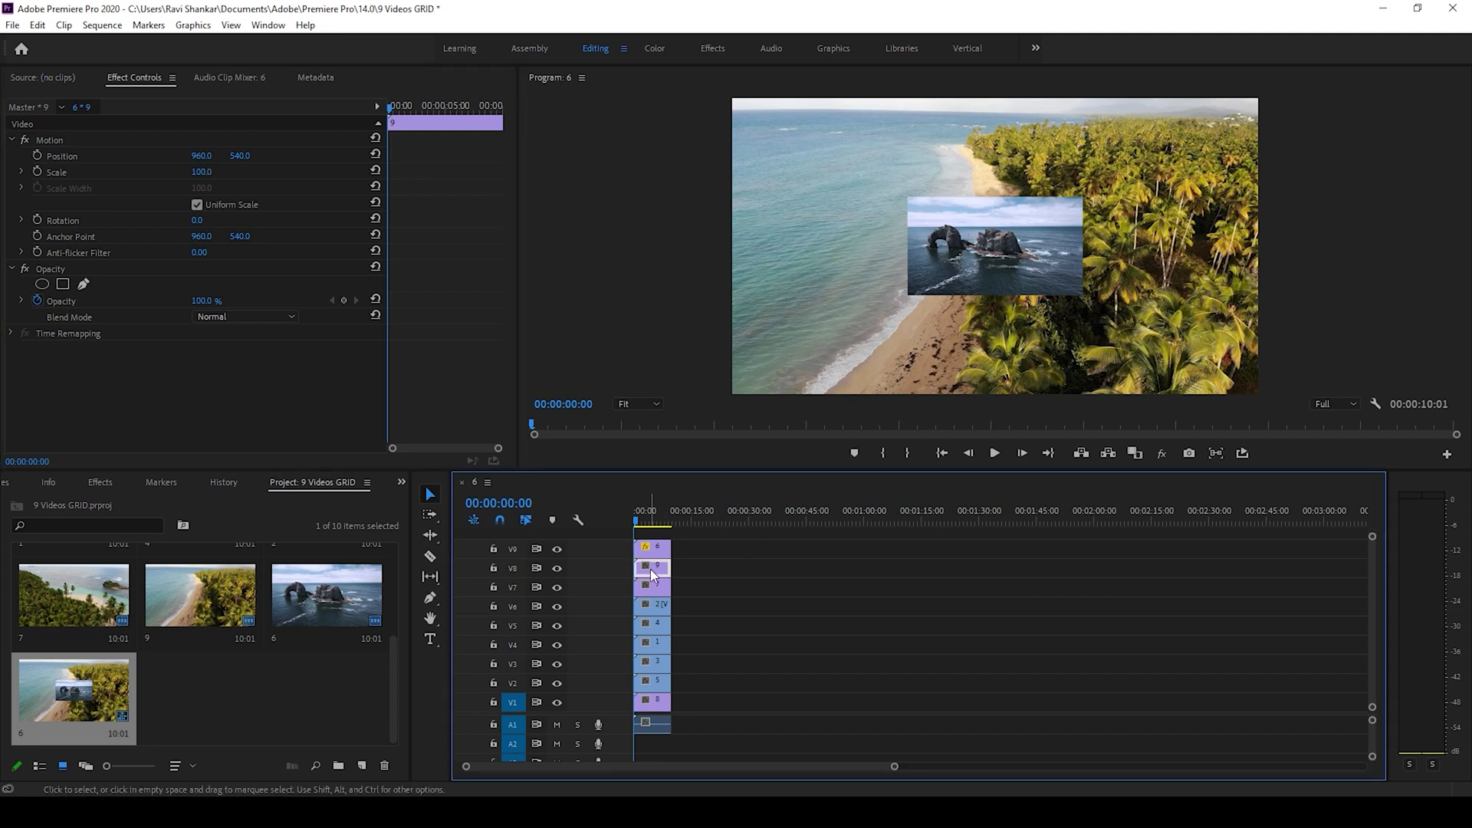
{"action": "double_click", "coordinate": [201, 172]}
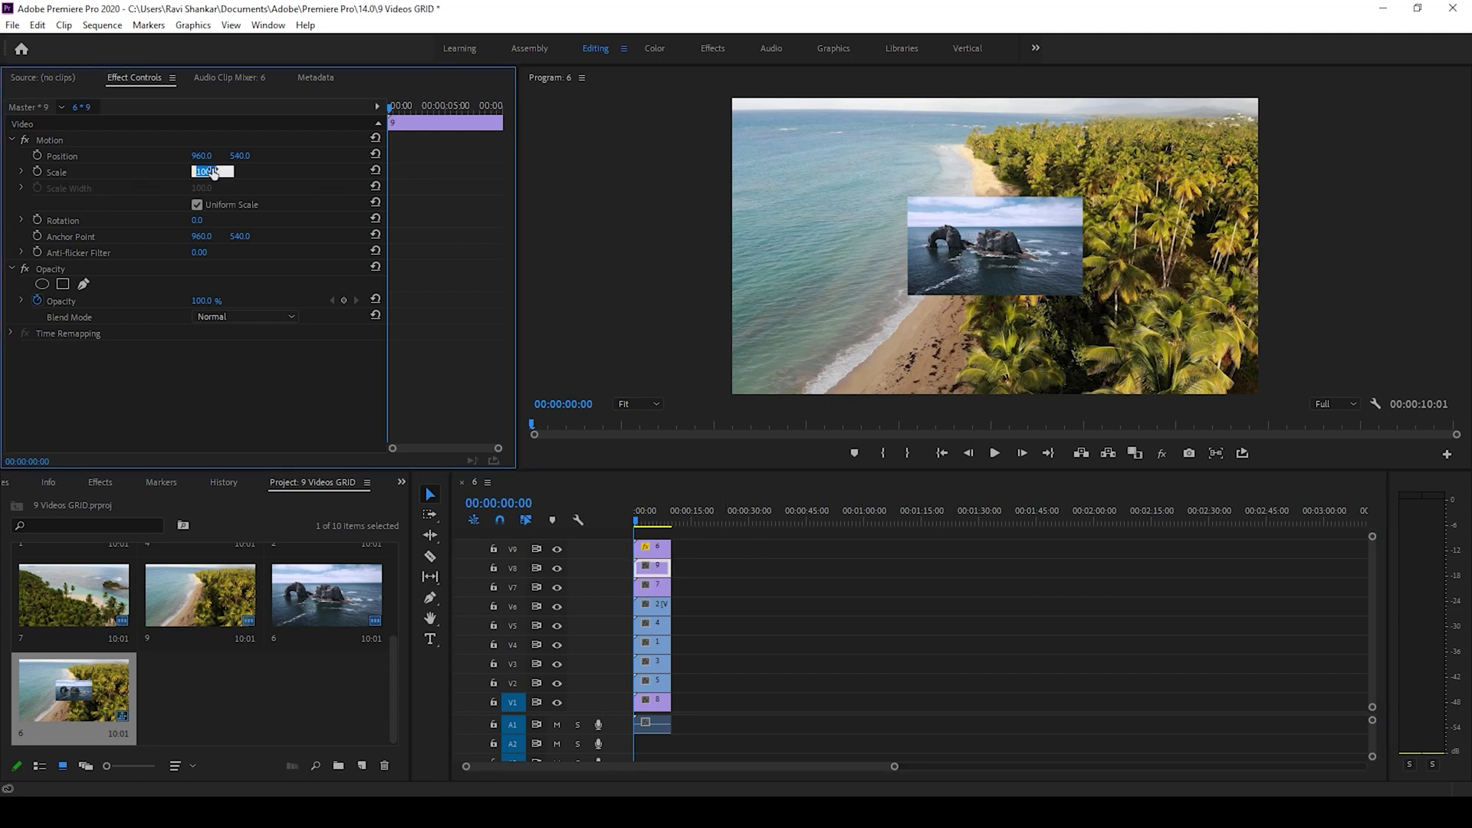
{"action": "type", "text": "33.3"}
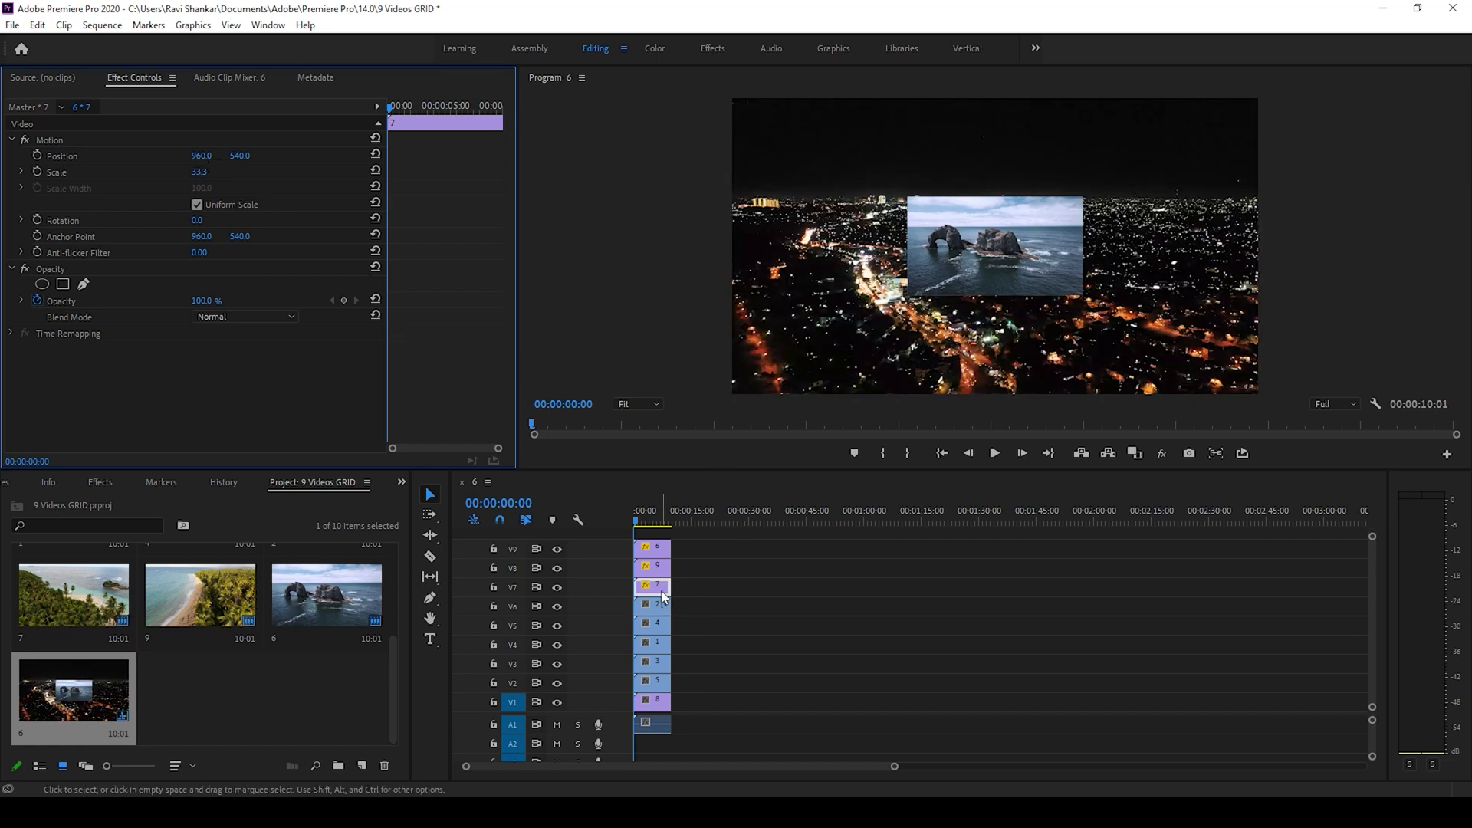
Step: Copy the scaled V7 clip's attributes and select the six lower clips to receive them
{"action": "left_click", "coordinate": [655, 587]}
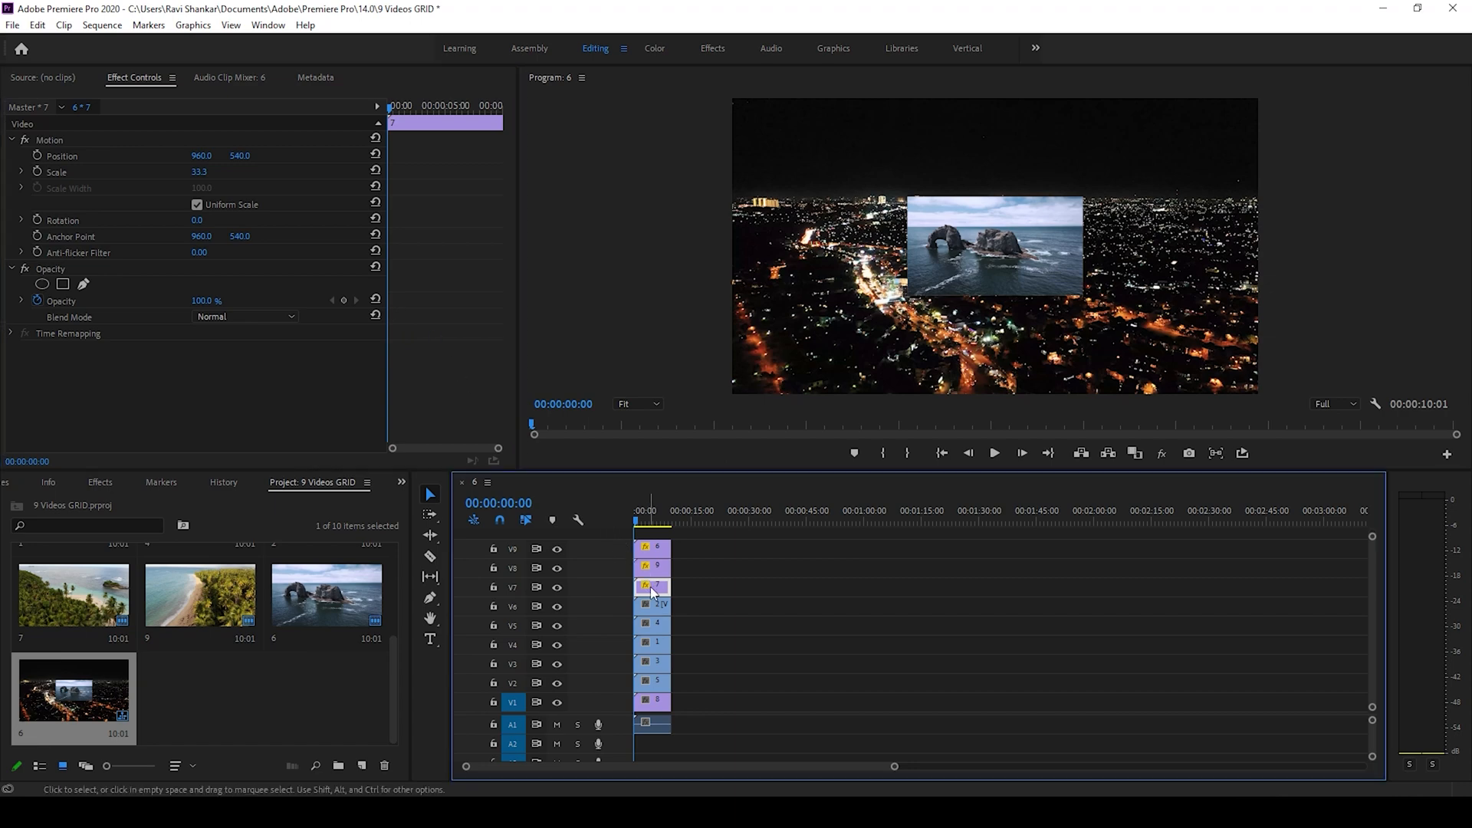
{"action": "right_click", "coordinate": [651, 587]}
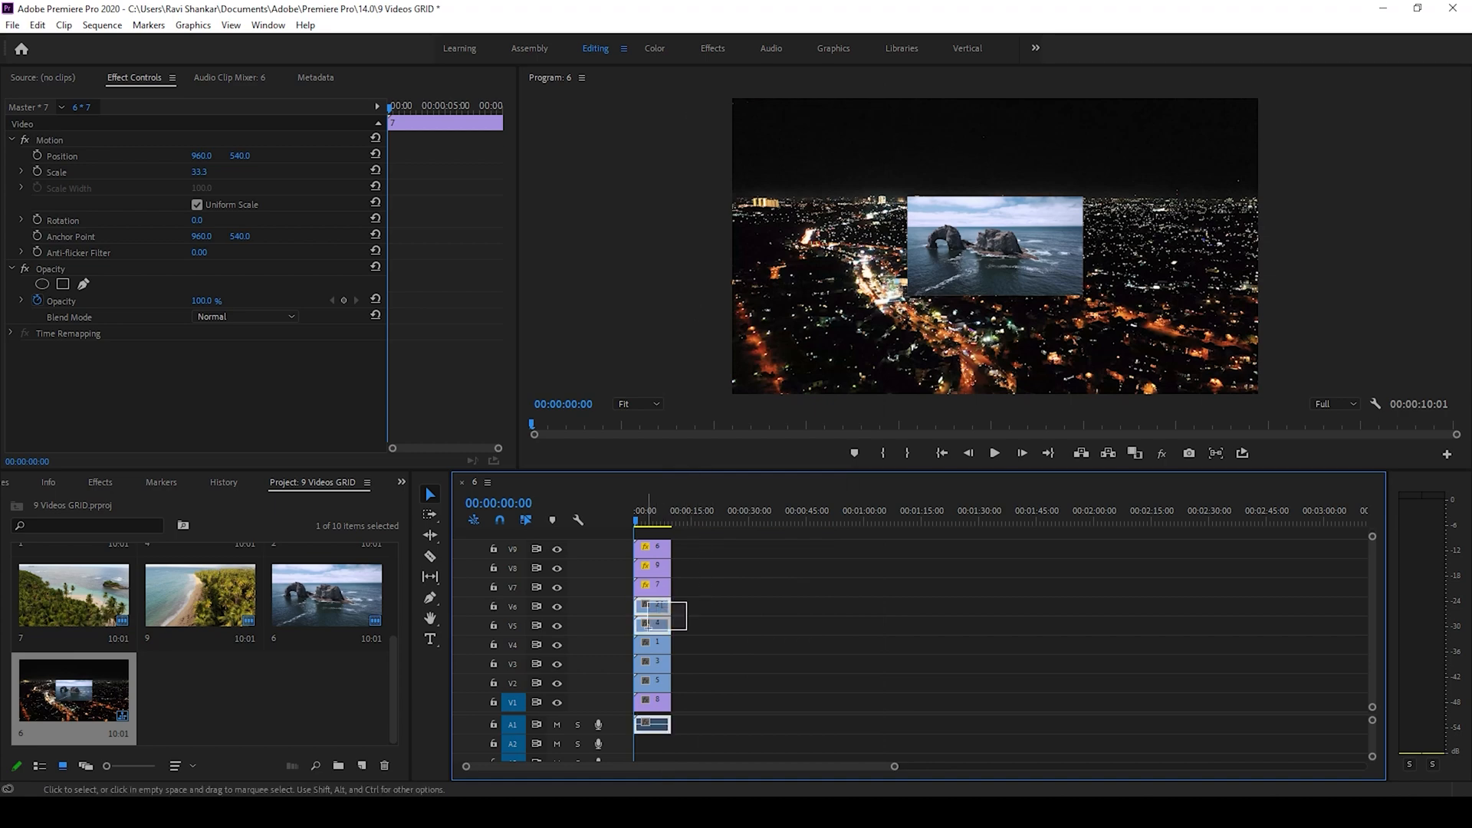
{"action": "left_click", "coordinate": [650, 646]}
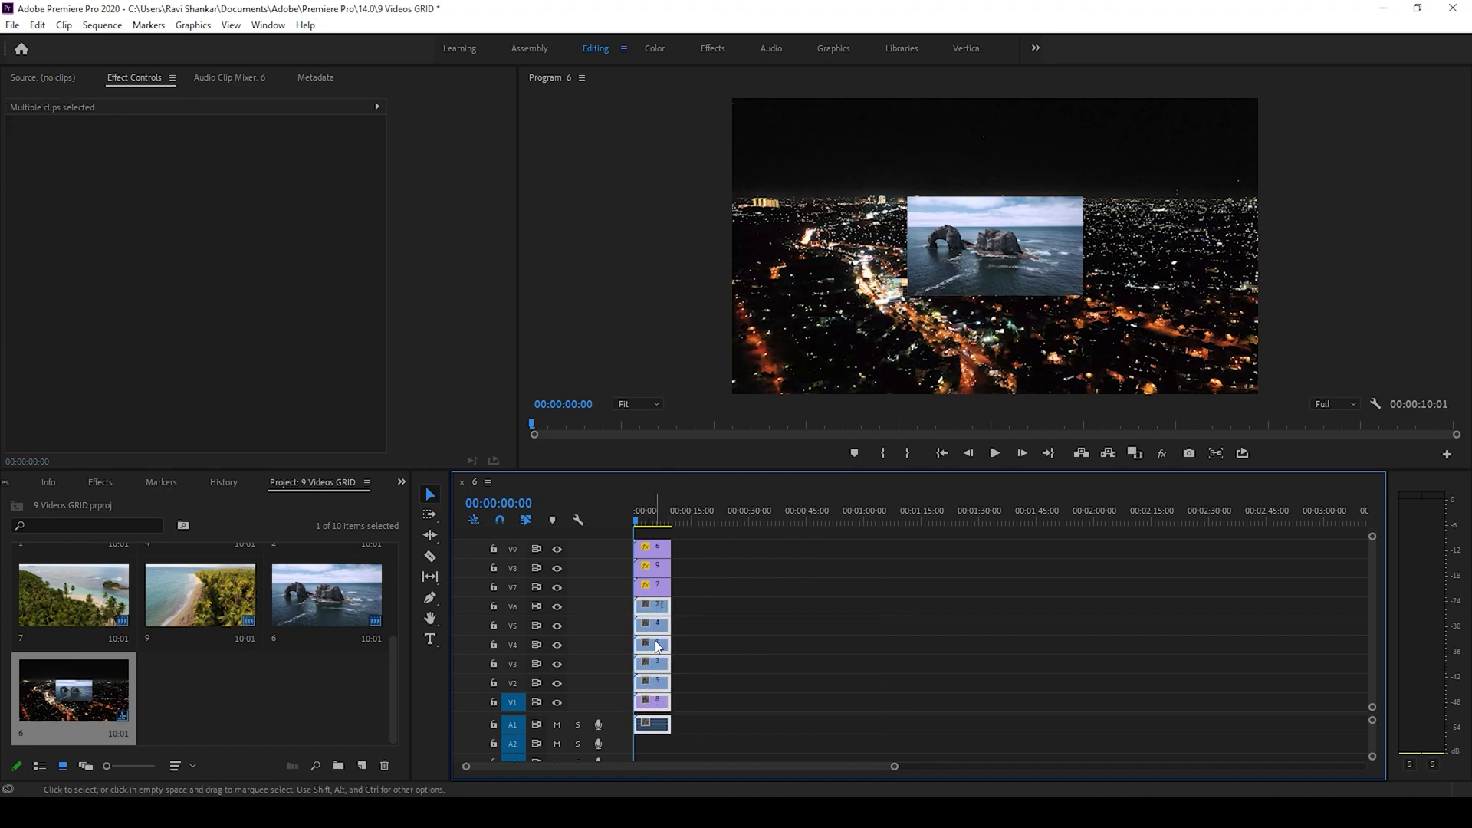
Step: Paste the Motion attributes onto the six lower clips so all nine share the 33.3 scale
{"action": "right_click", "coordinate": [654, 646]}
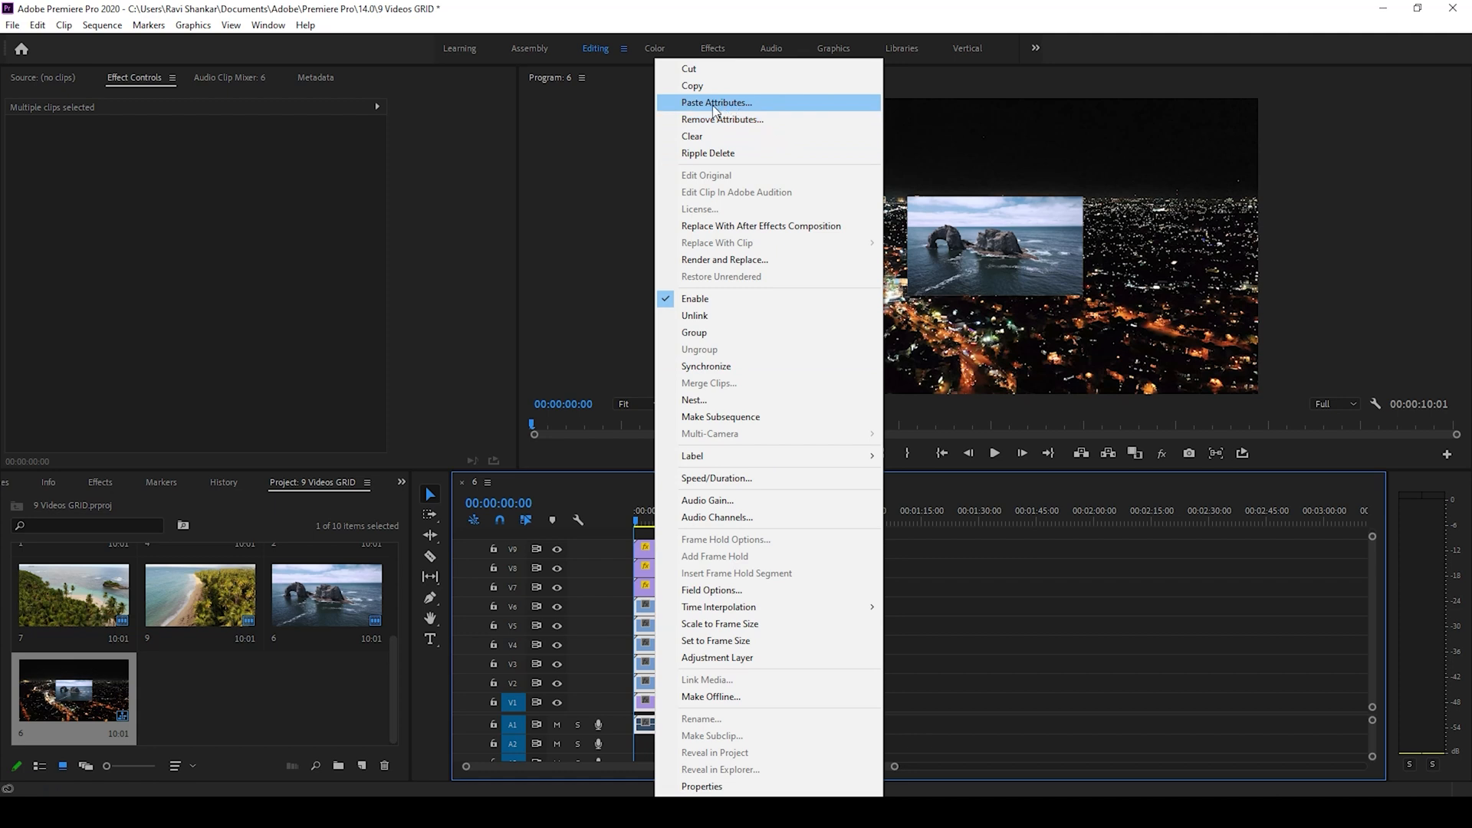
{"action": "left_click", "coordinate": [716, 103]}
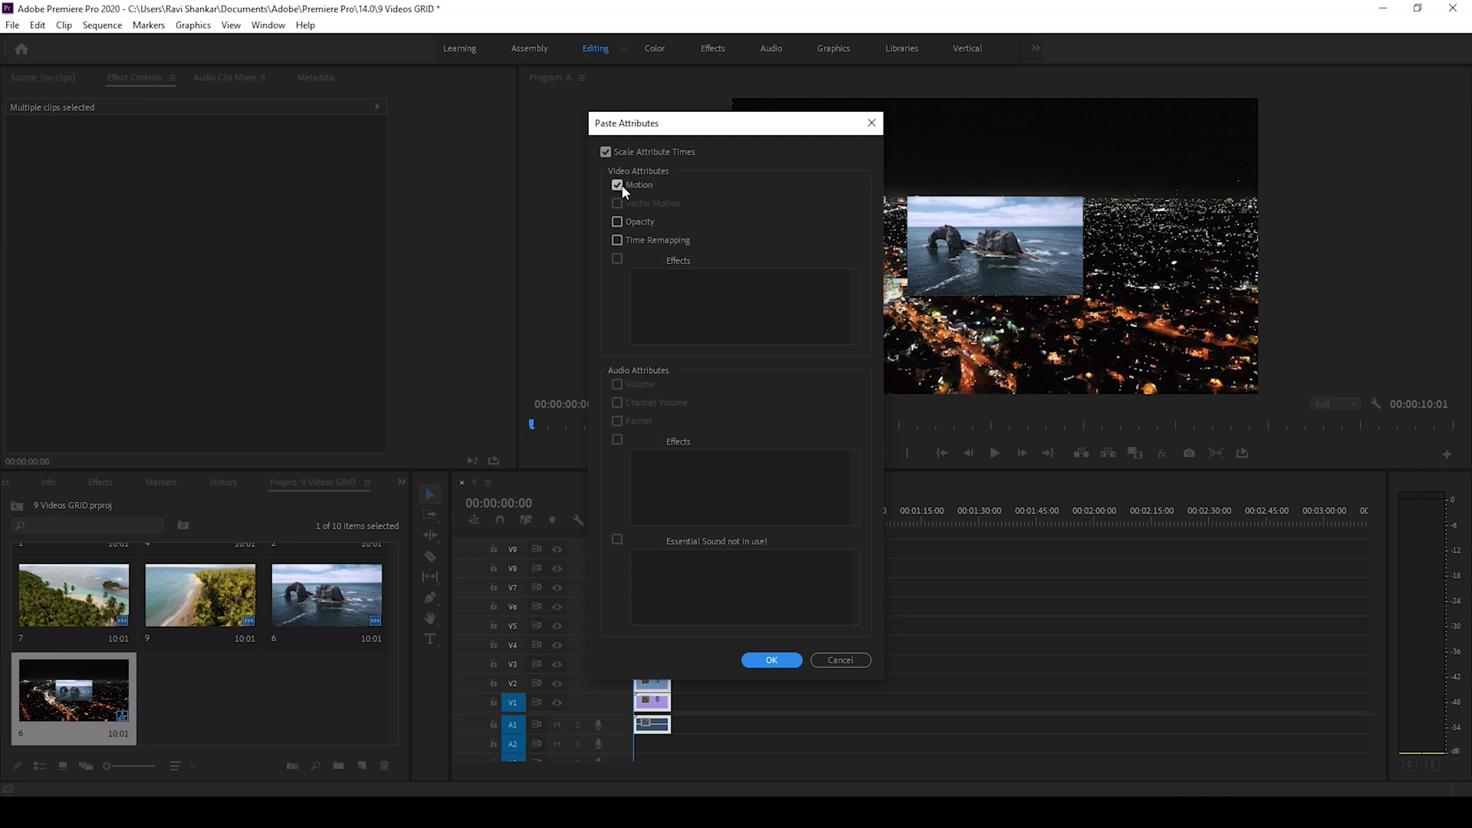
{"action": "left_click", "coordinate": [771, 660]}
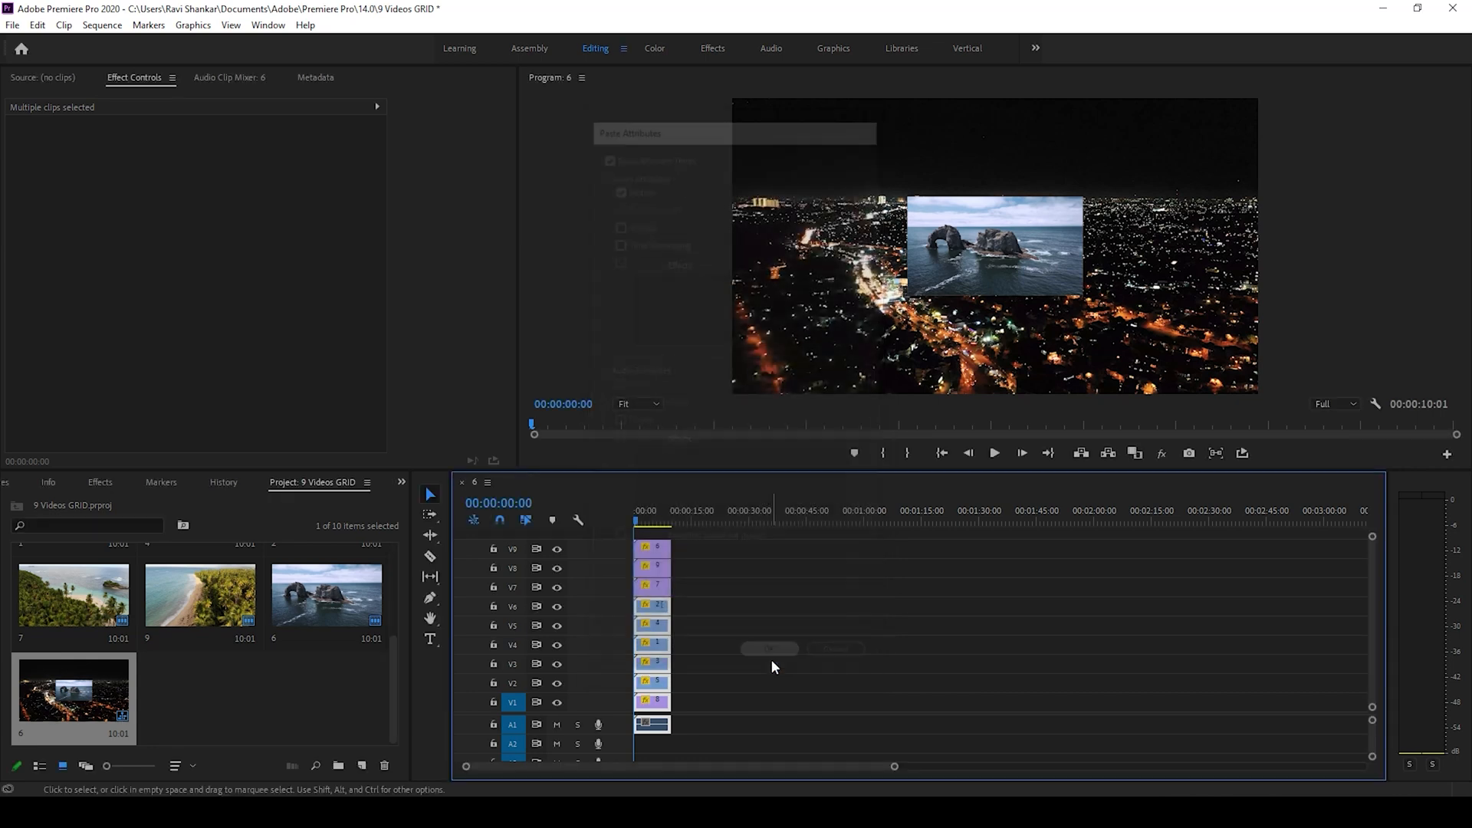
{"action": "left_click", "coordinate": [770, 649]}
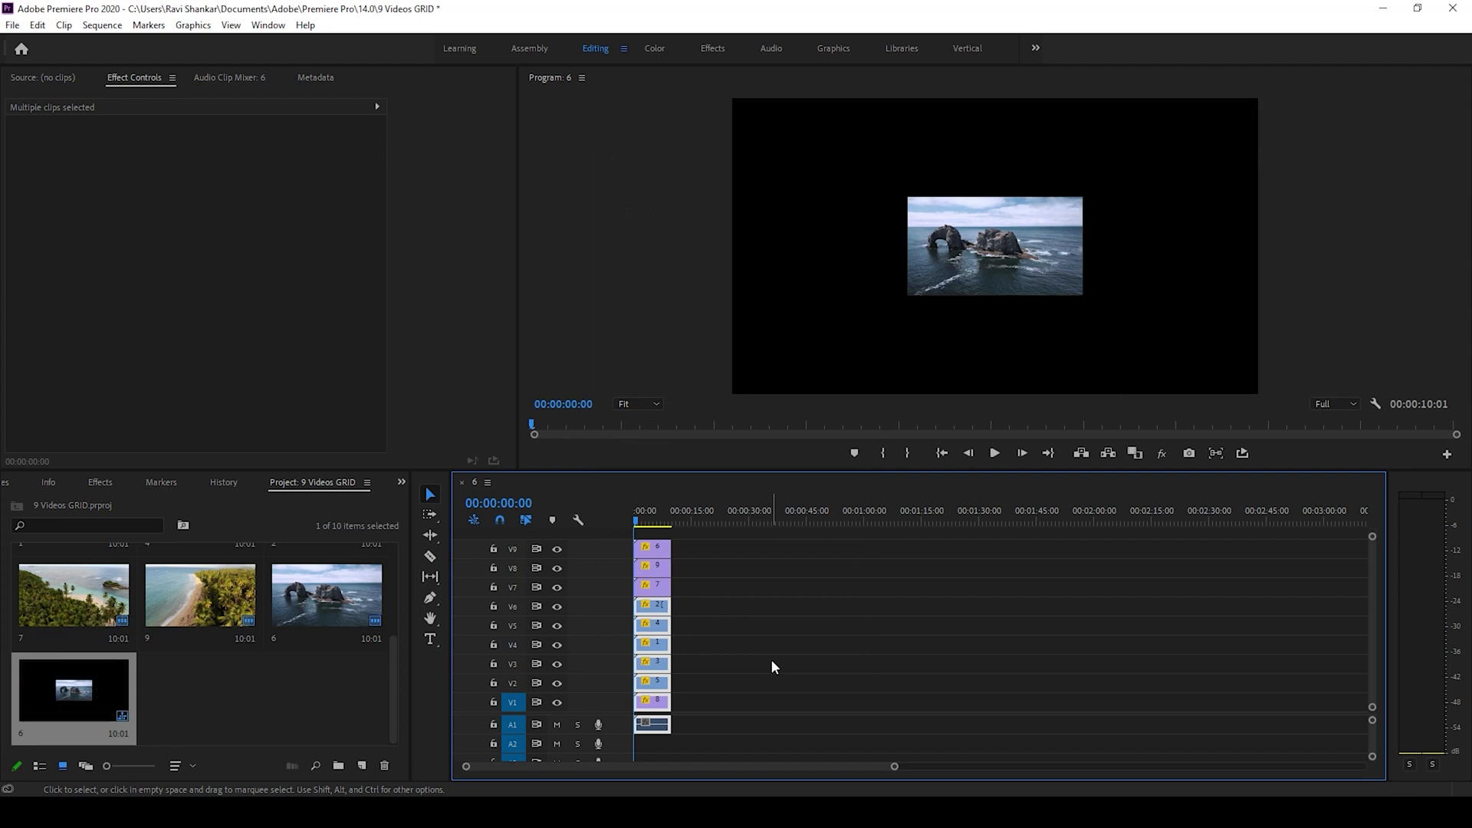
Step: Reposition clips 2, 7 and 6 into their cells of the 3x3 grid
{"action": "left_click", "coordinate": [652, 644]}
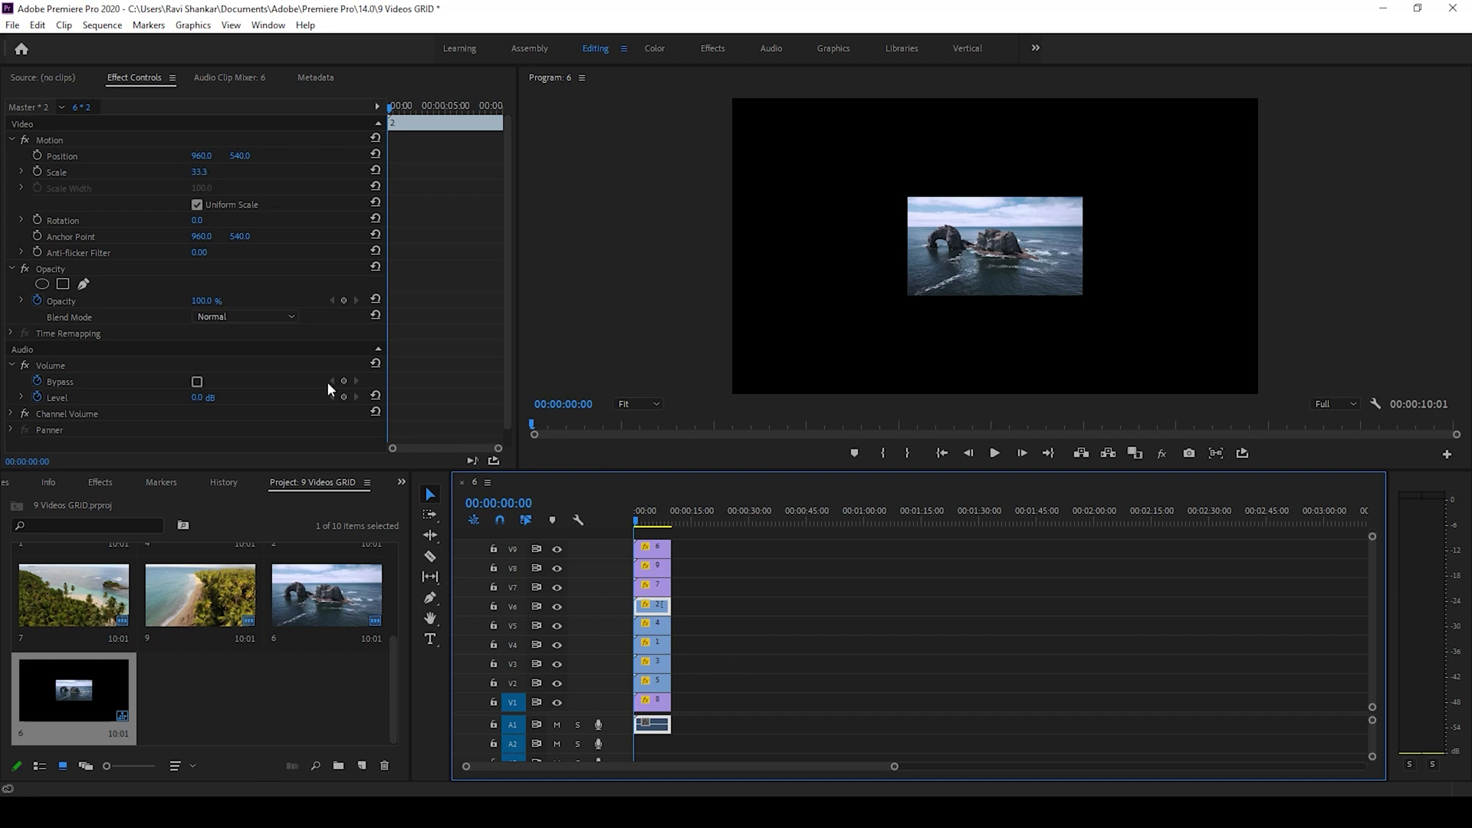
{"action": "left_click", "coordinate": [653, 567]}
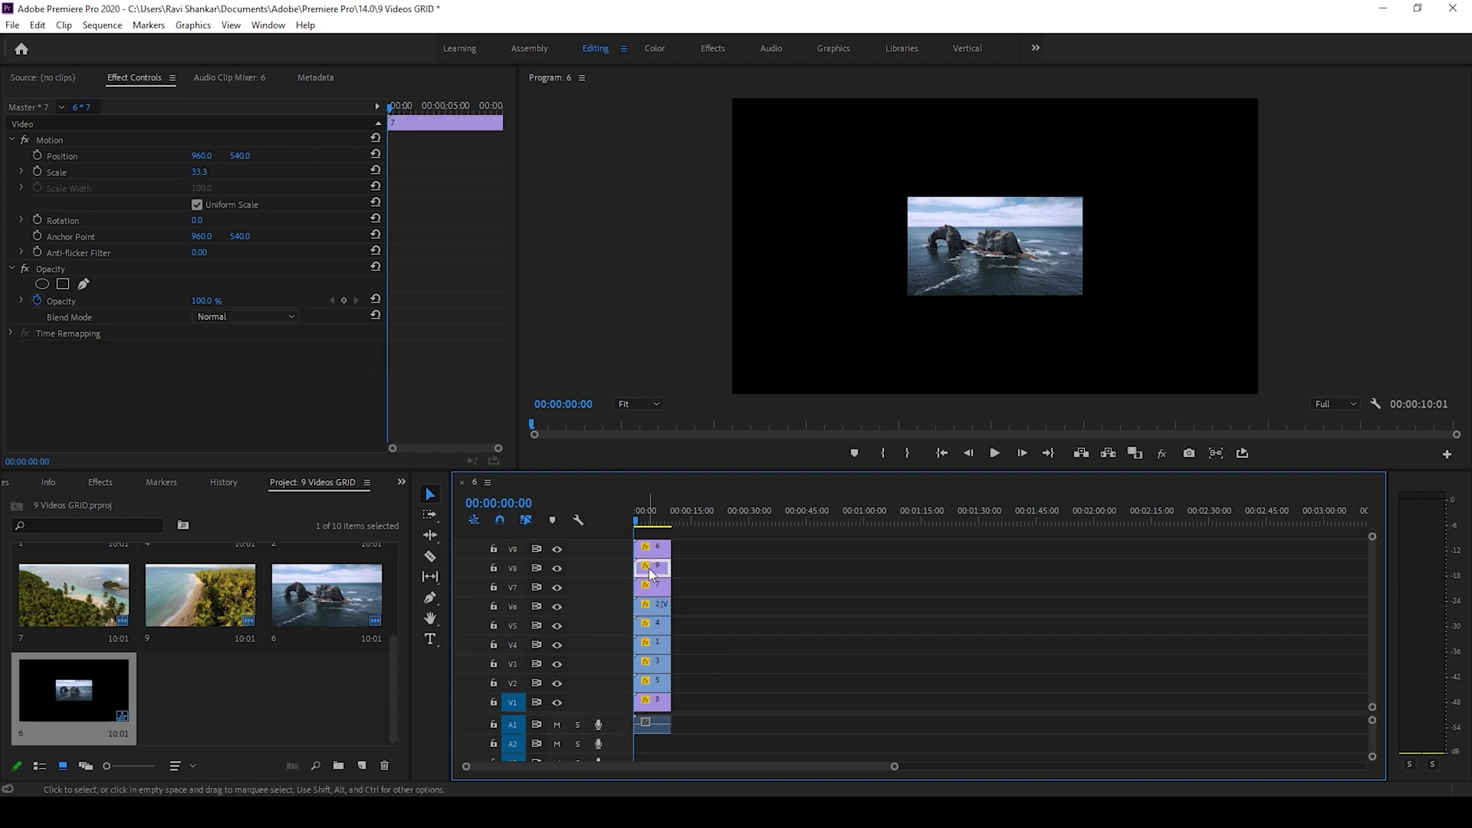
{"action": "left_click", "coordinate": [653, 723]}
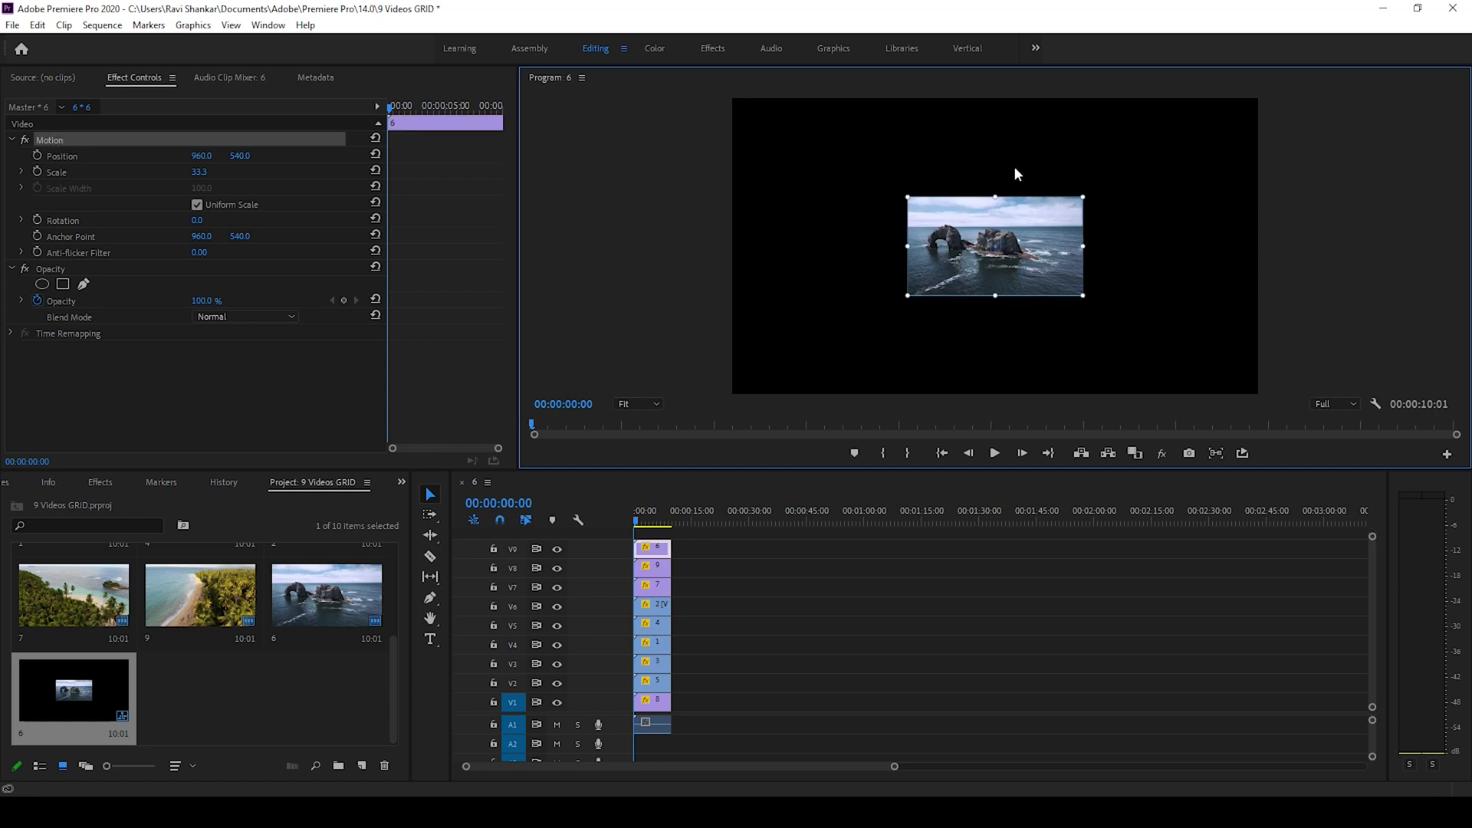
{"action": "mouse_move", "coordinate": [940, 228]}
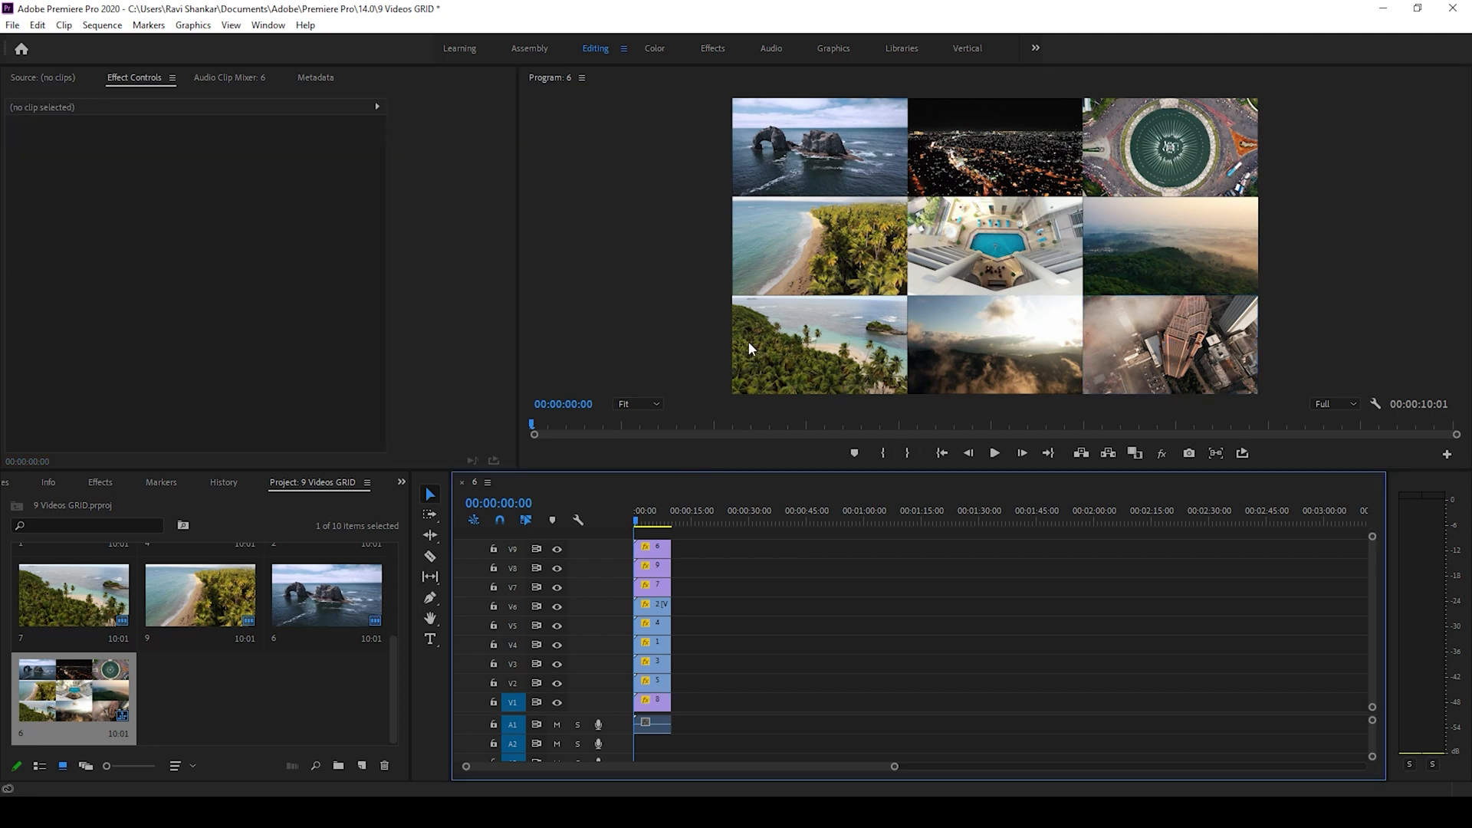
{"action": "mouse_move", "coordinate": [632, 174]}
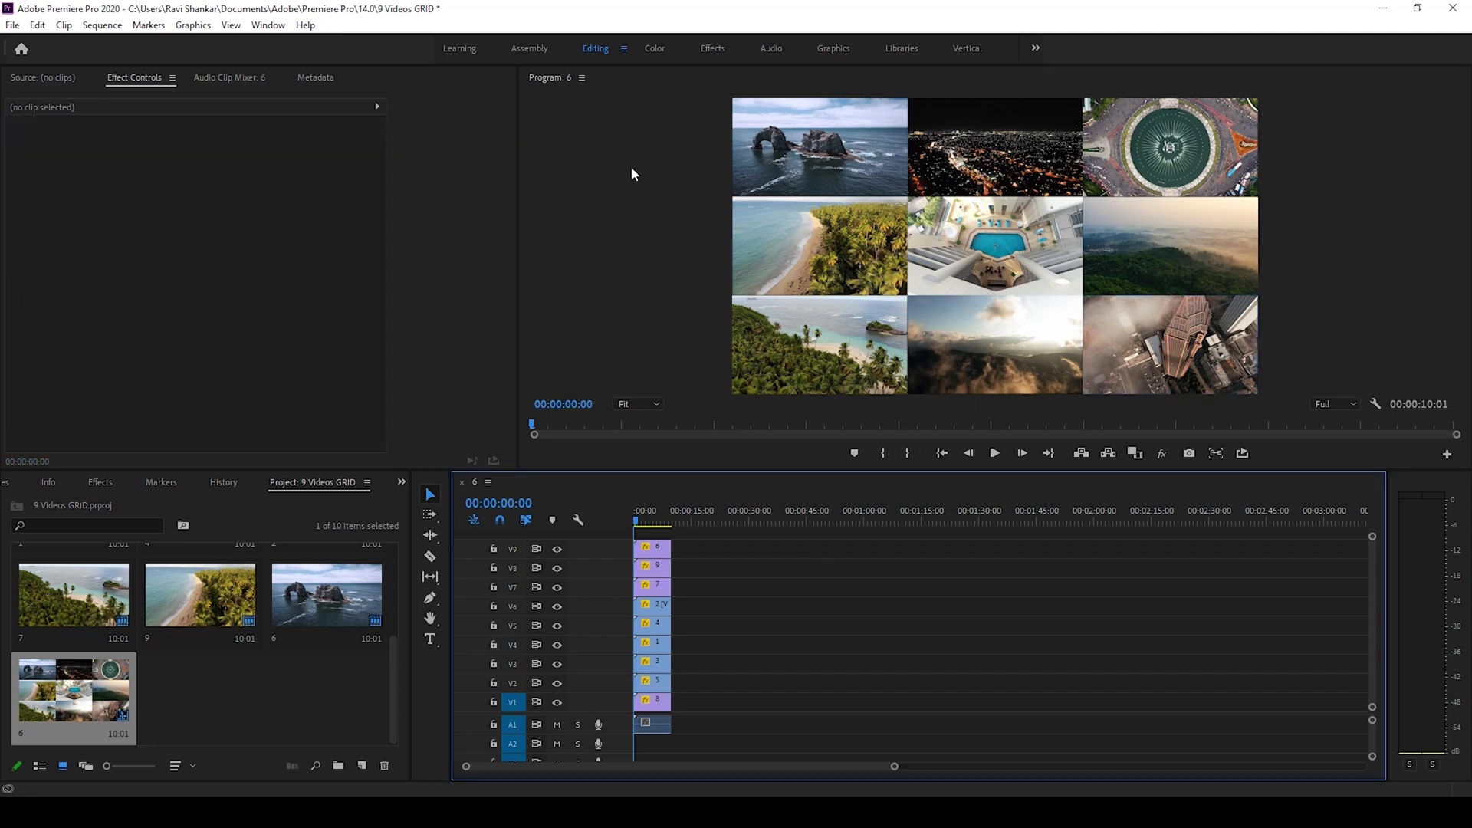
{"action": "mouse_move", "coordinate": [806, 371]}
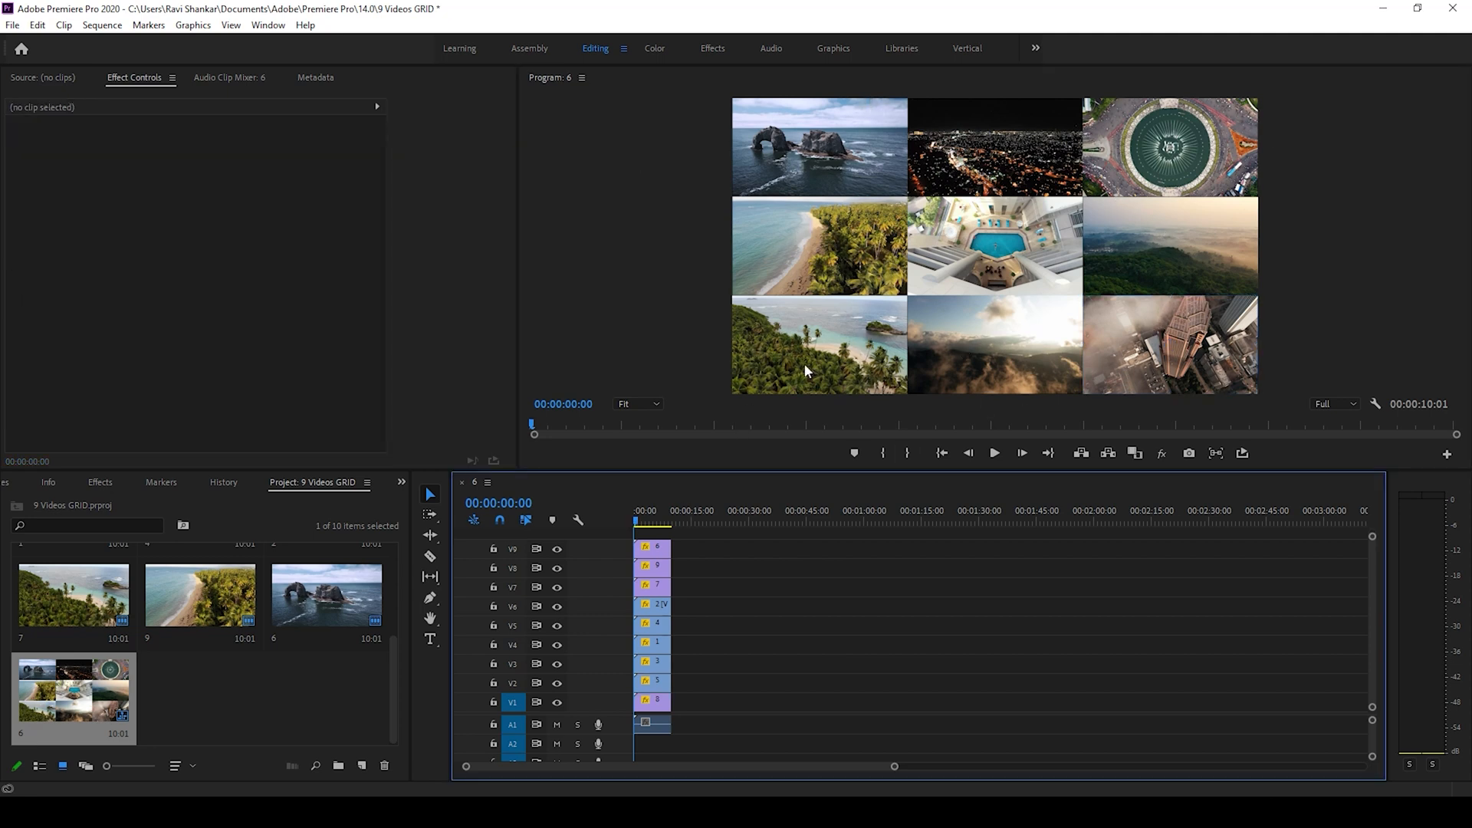
{"action": "mouse_move", "coordinate": [796, 193]}
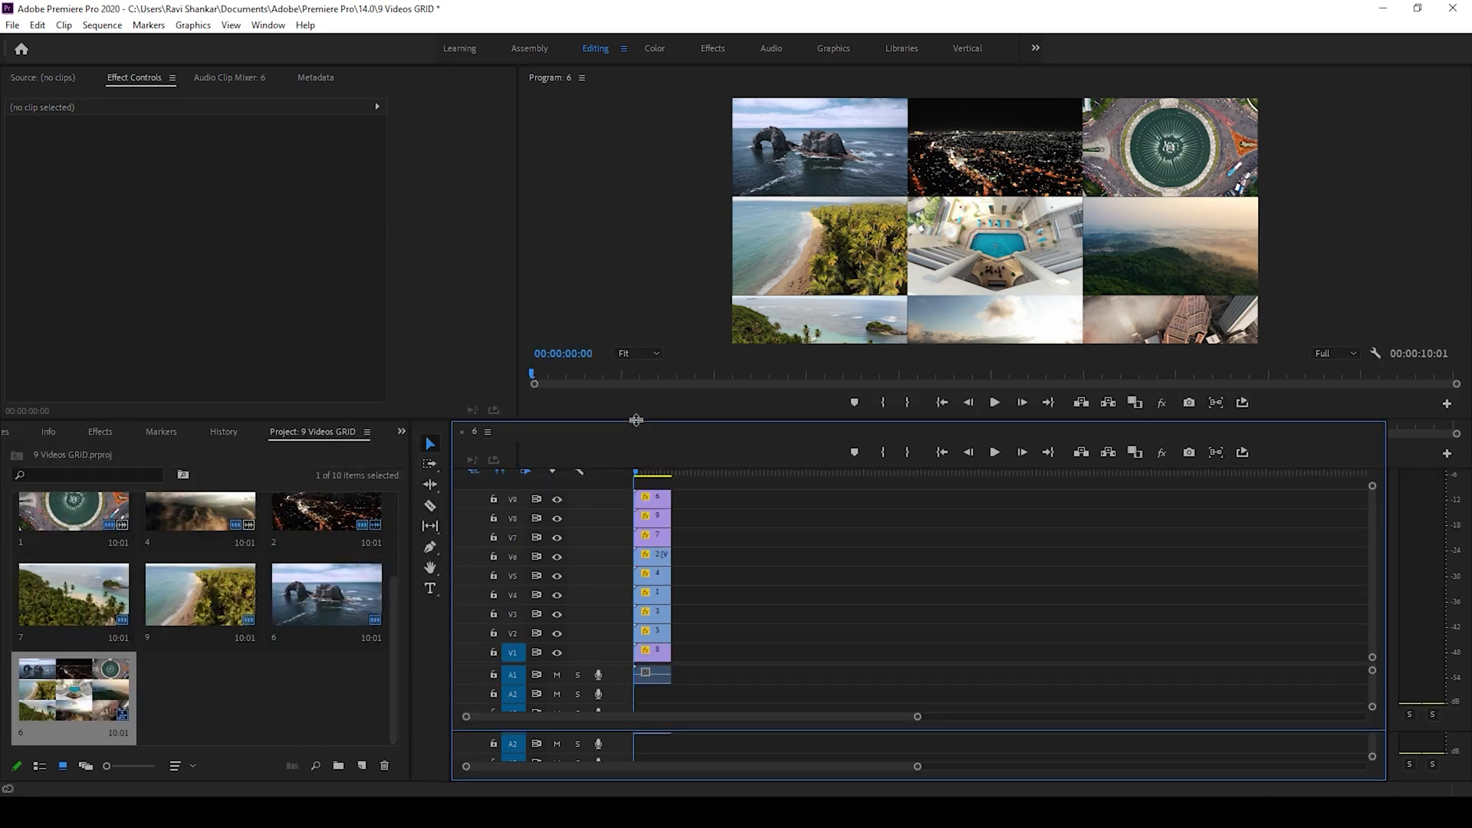
Step: Create a 1920x1080 Black Video item and place it on track V10 above the nine clips
{"action": "left_click", "coordinate": [362, 765]}
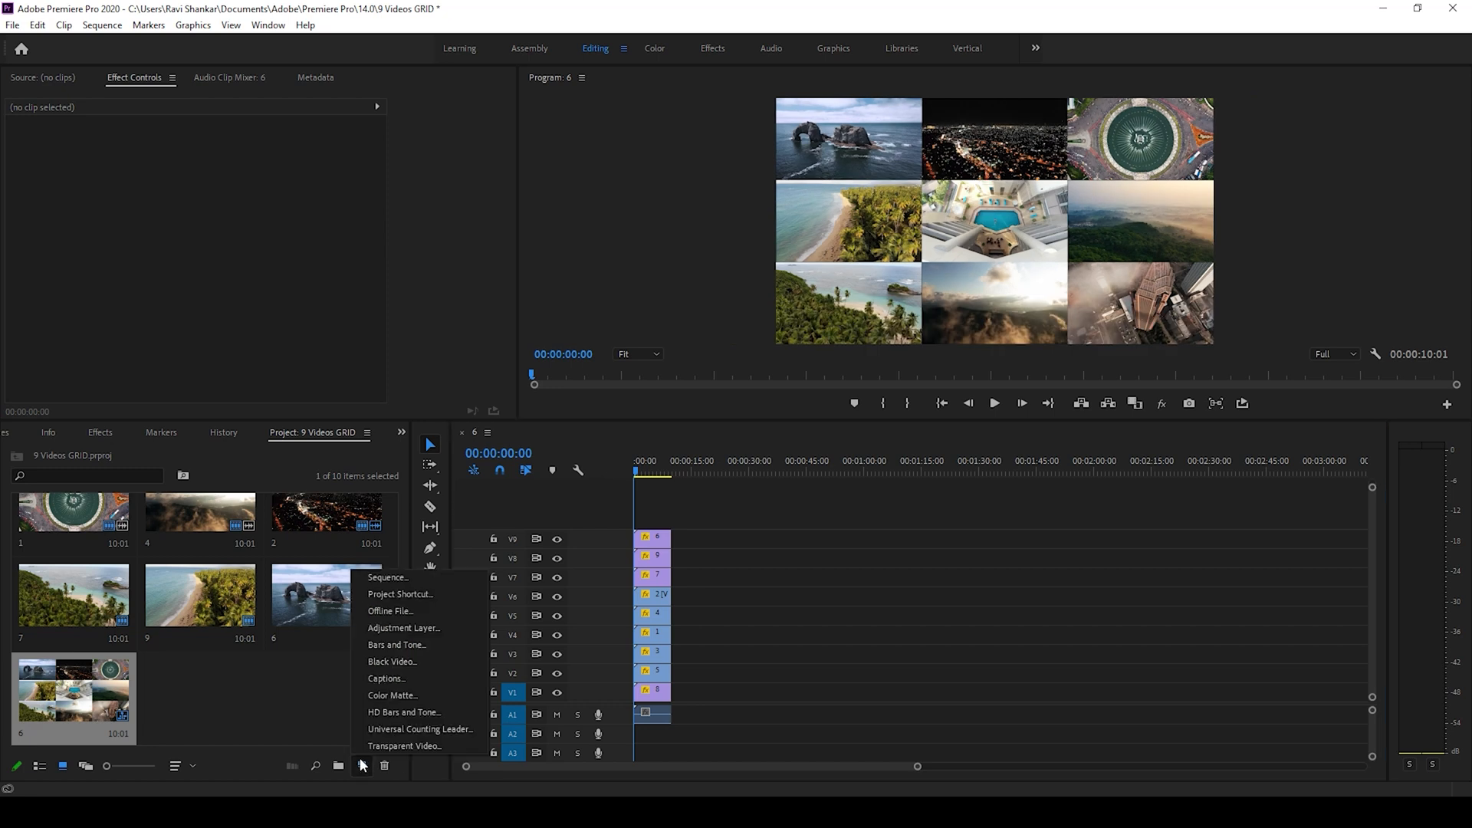
{"action": "mouse_move", "coordinate": [391, 695]}
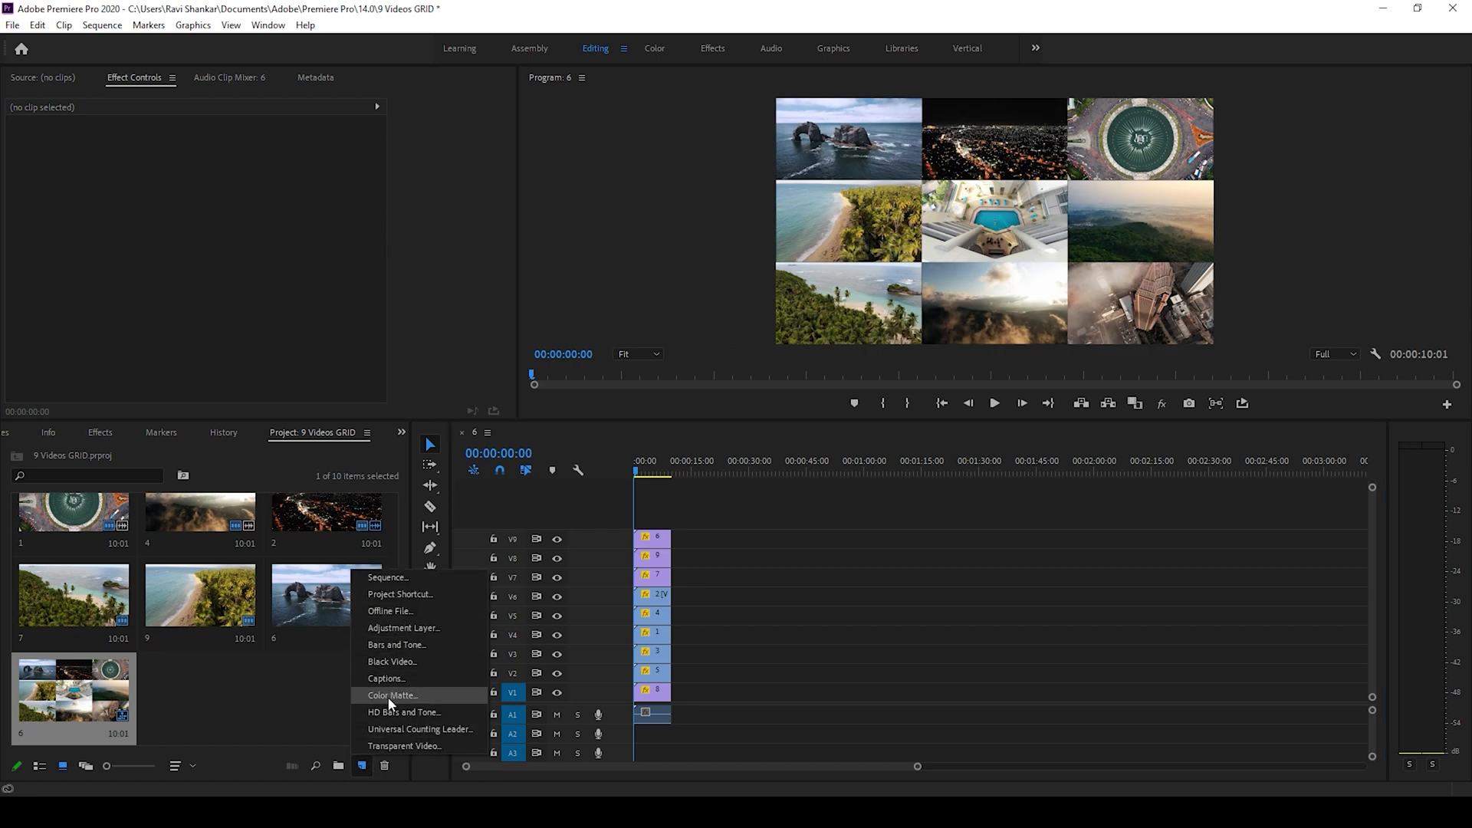
{"action": "left_click", "coordinate": [391, 662]}
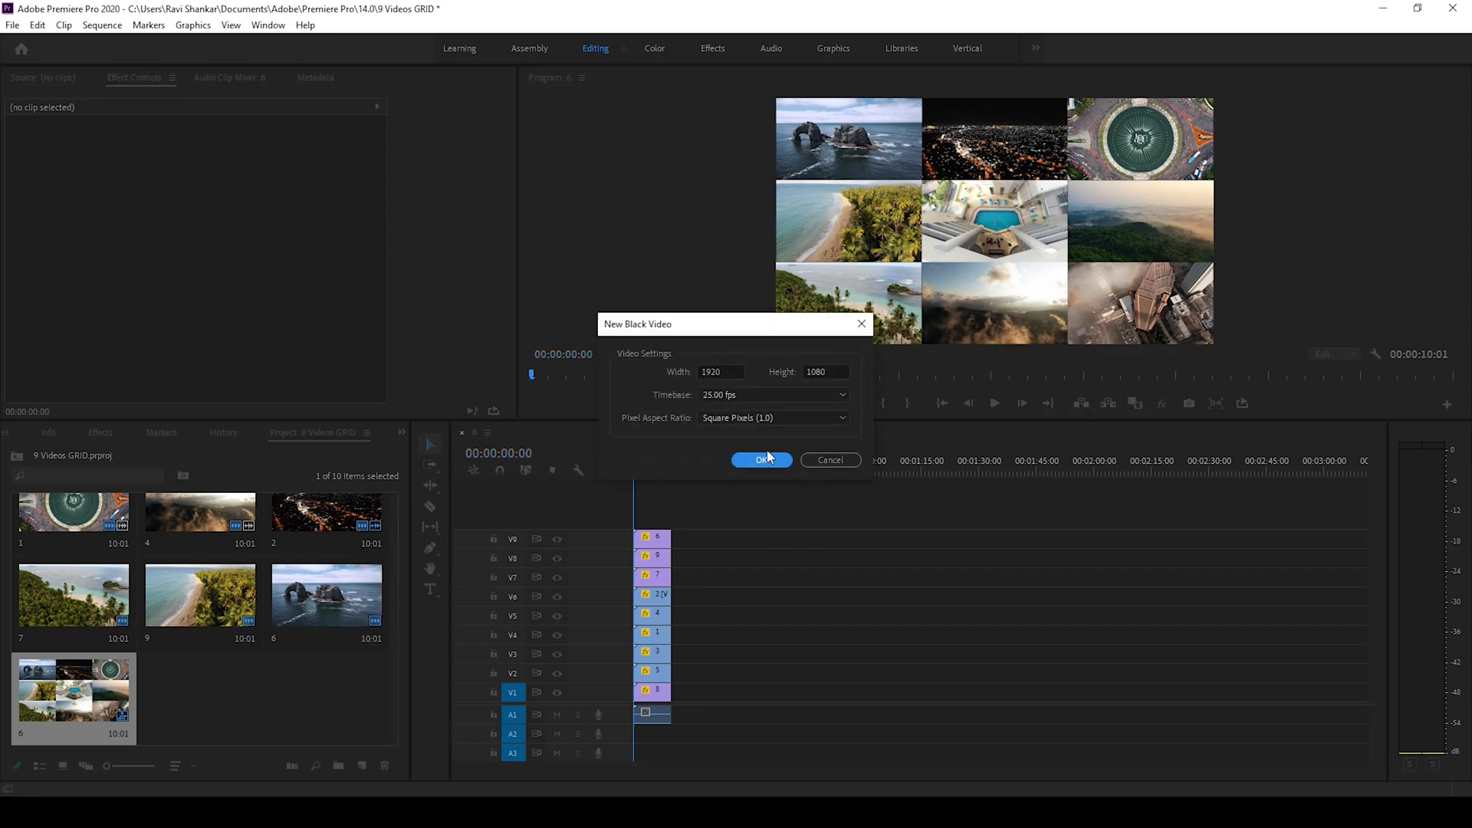
{"action": "left_click", "coordinate": [761, 458]}
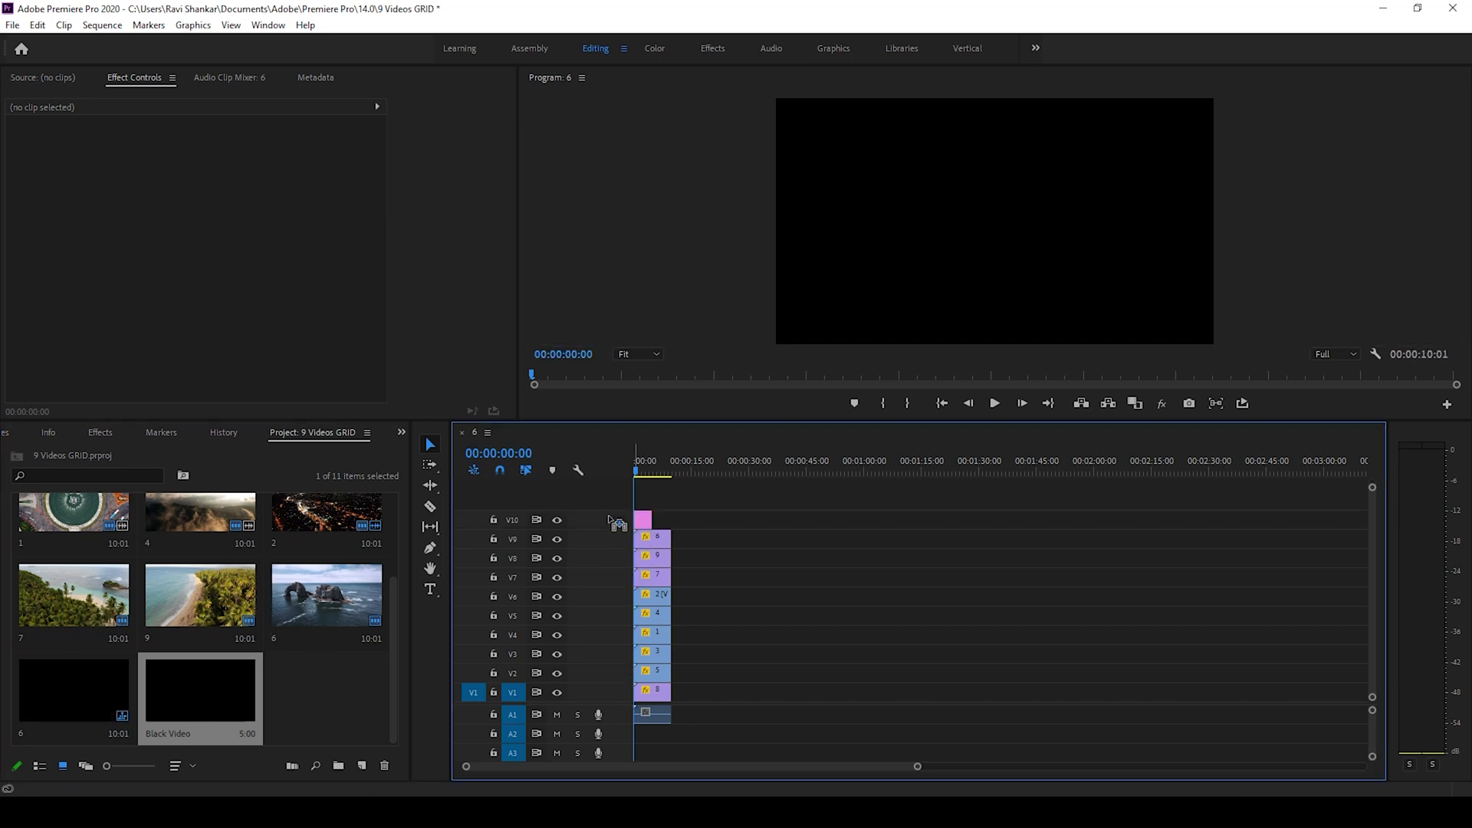
{"action": "left_click", "coordinate": [642, 520]}
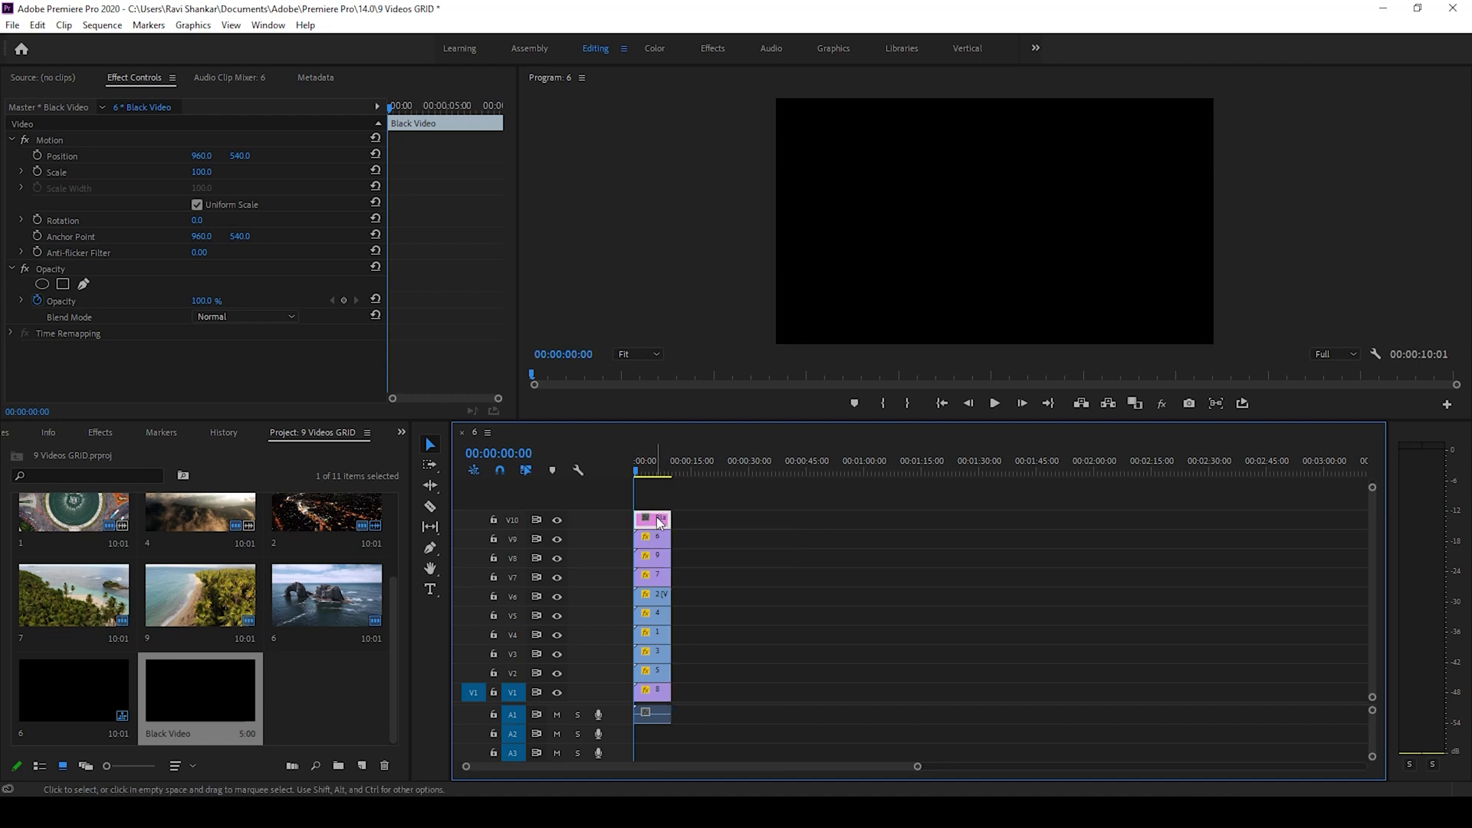
Step: Apply the Generate > Grid effect to the black clip and set its Anchor X to 1920
{"action": "left_click", "coordinate": [98, 432]}
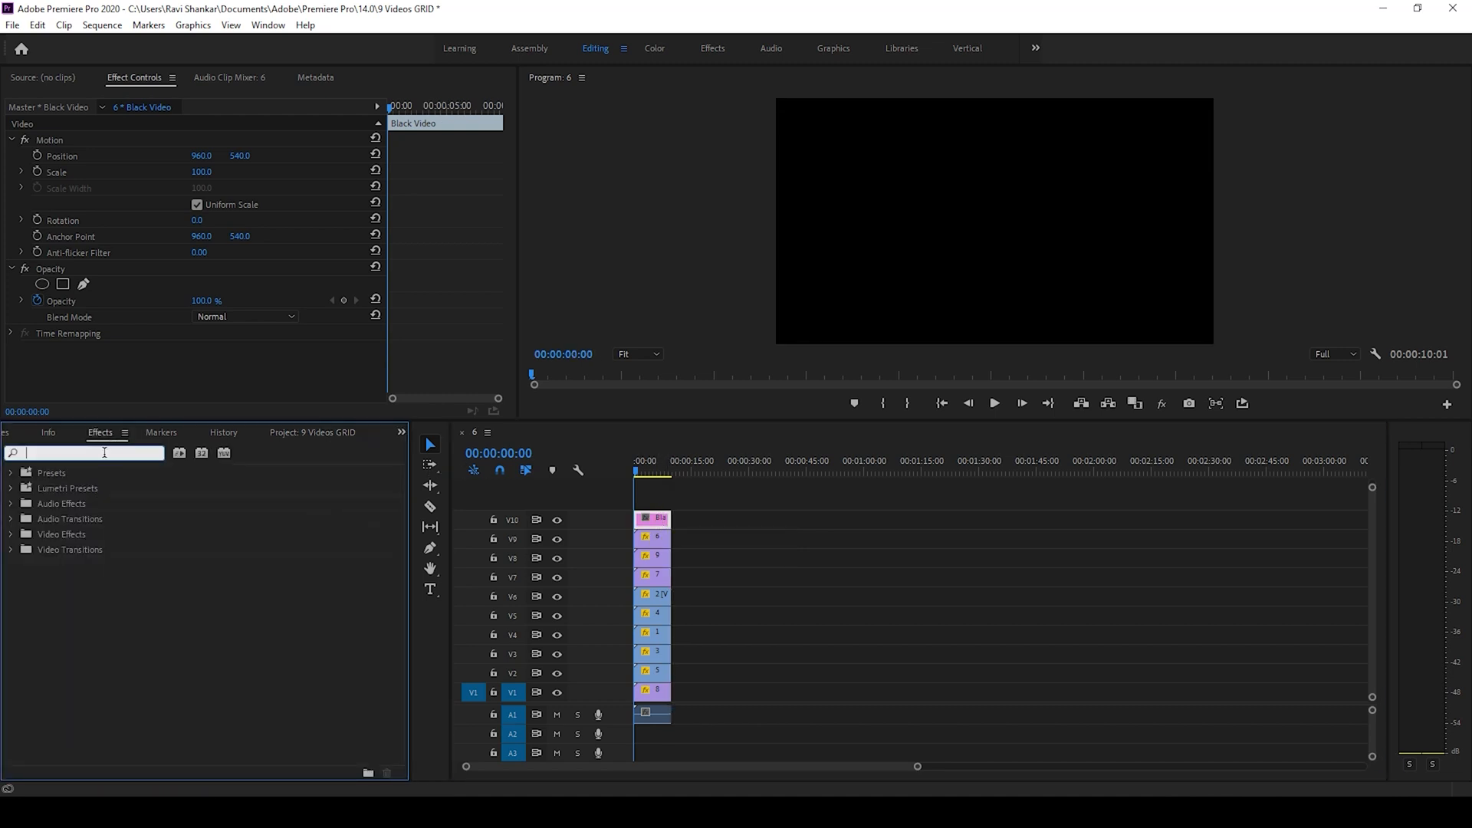
{"action": "type", "text": "Grid"}
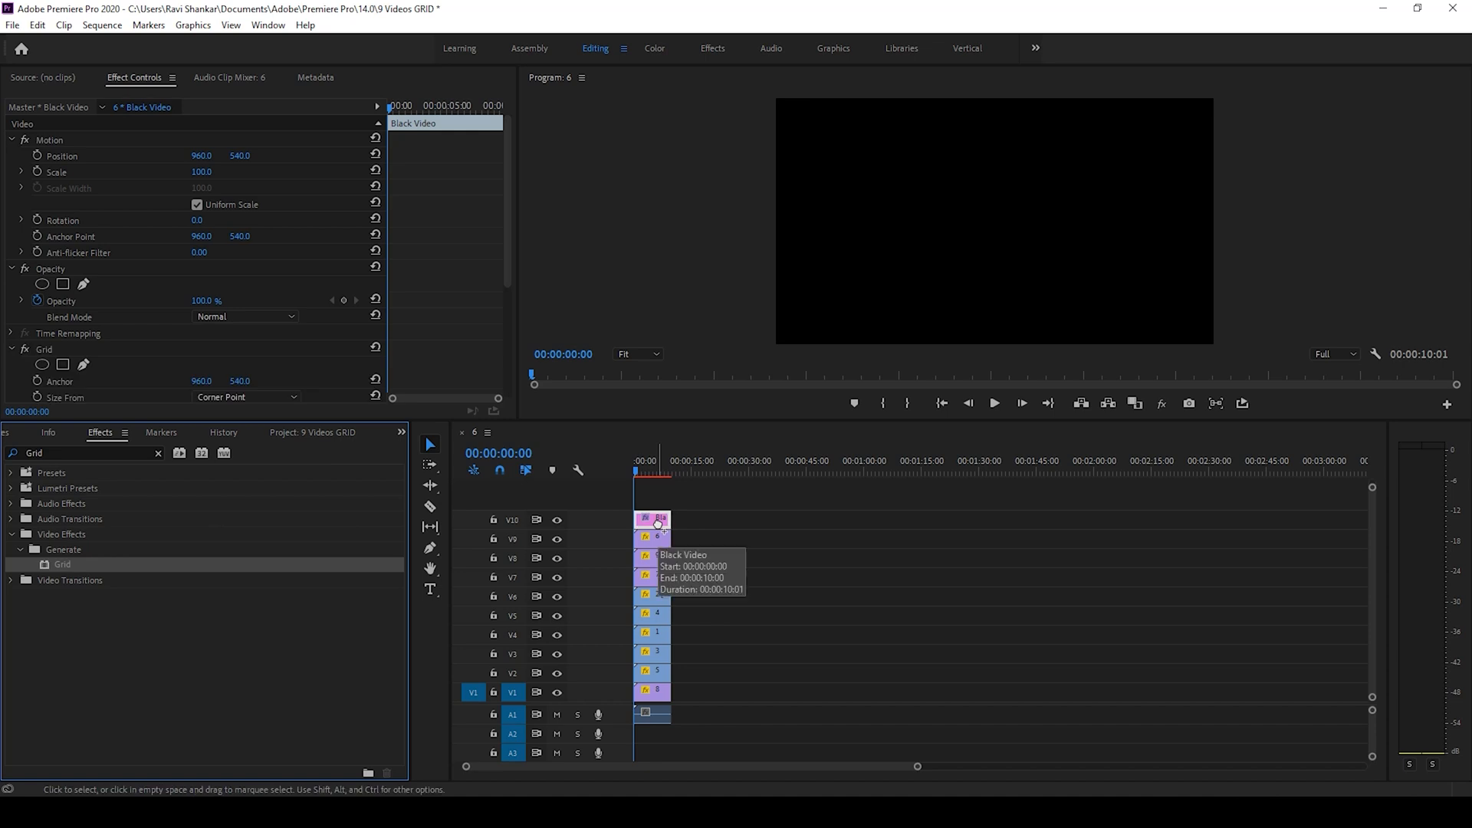
{"action": "scroll", "scroll_direction": "down", "scroll_amount": 3}
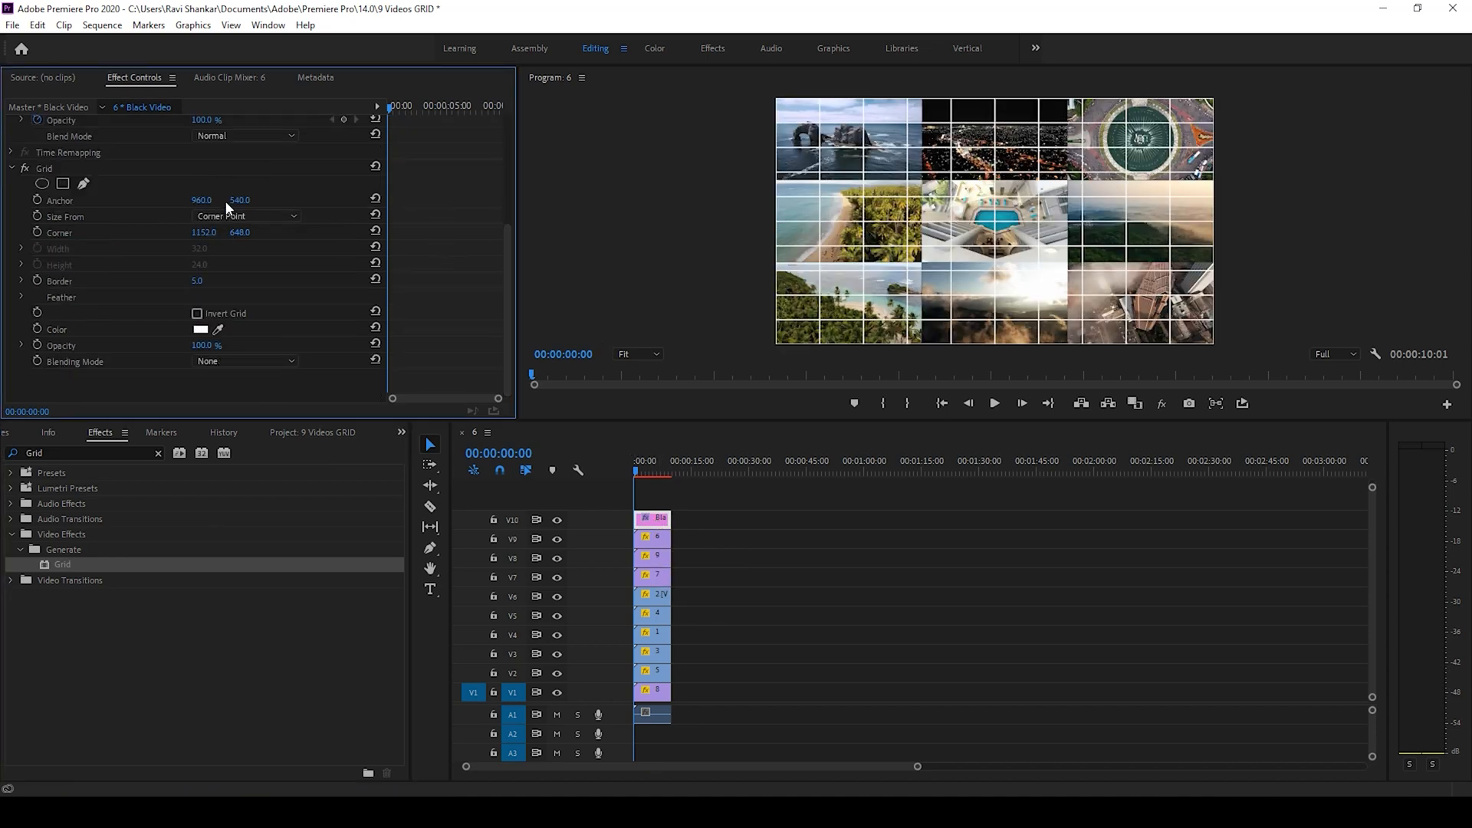
{"action": "double_click", "coordinate": [201, 200]}
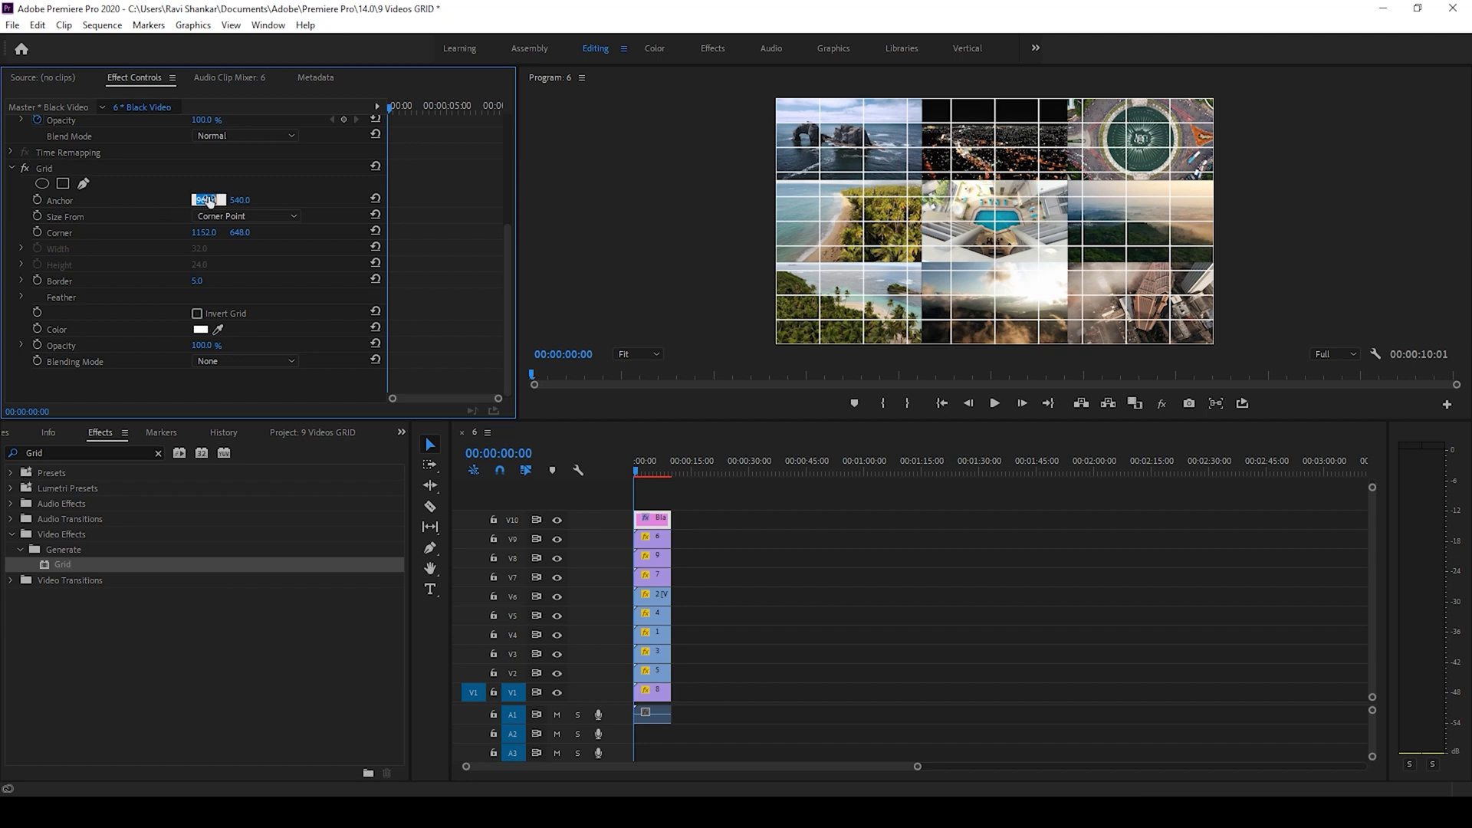
{"action": "type", "text": "192"}
{"action": "left_click", "coordinate": [241, 200]}
{"action": "type", "text": "1080"}
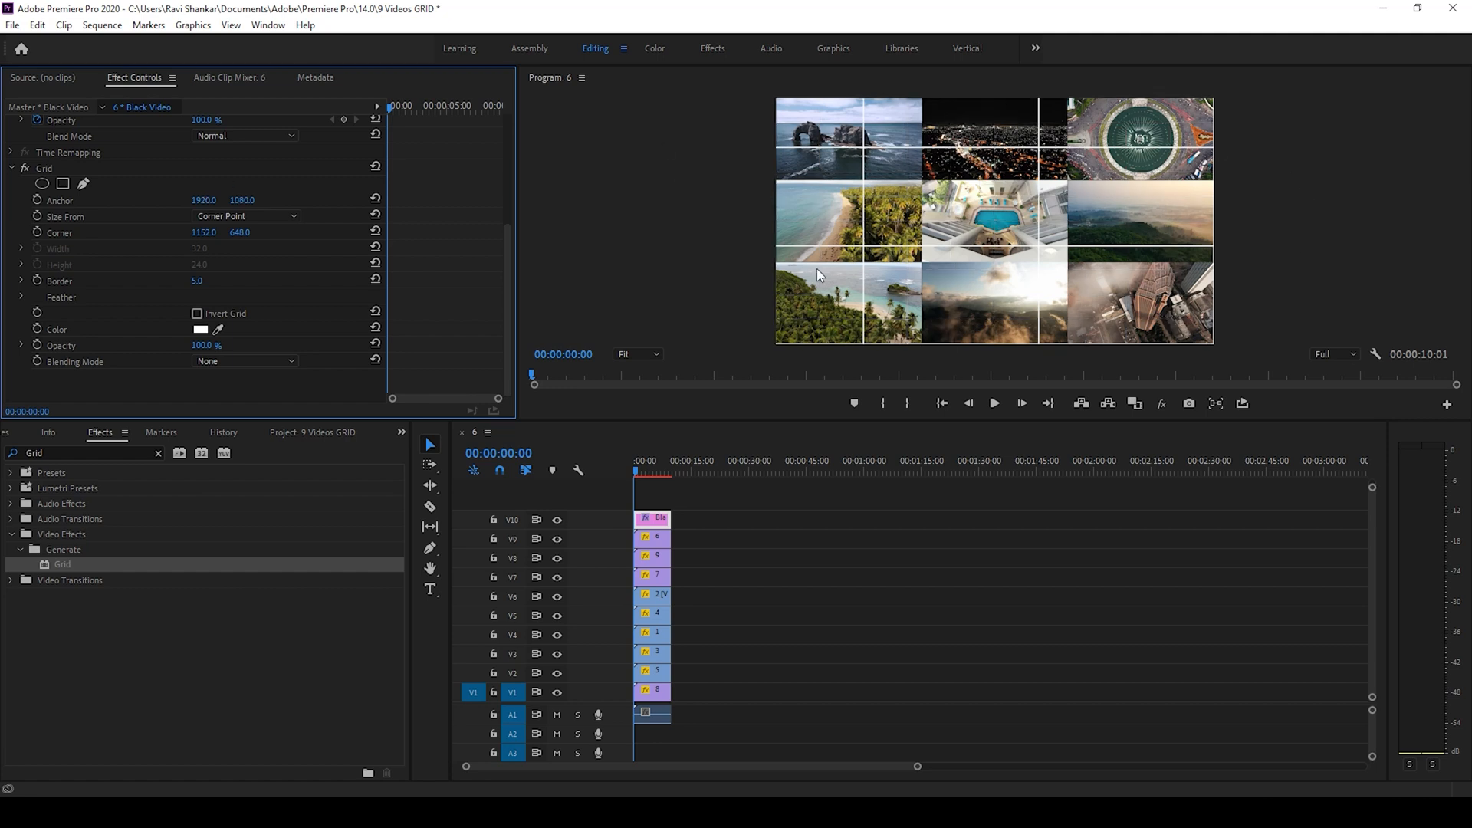
{"action": "mouse_move", "coordinate": [672, 220]}
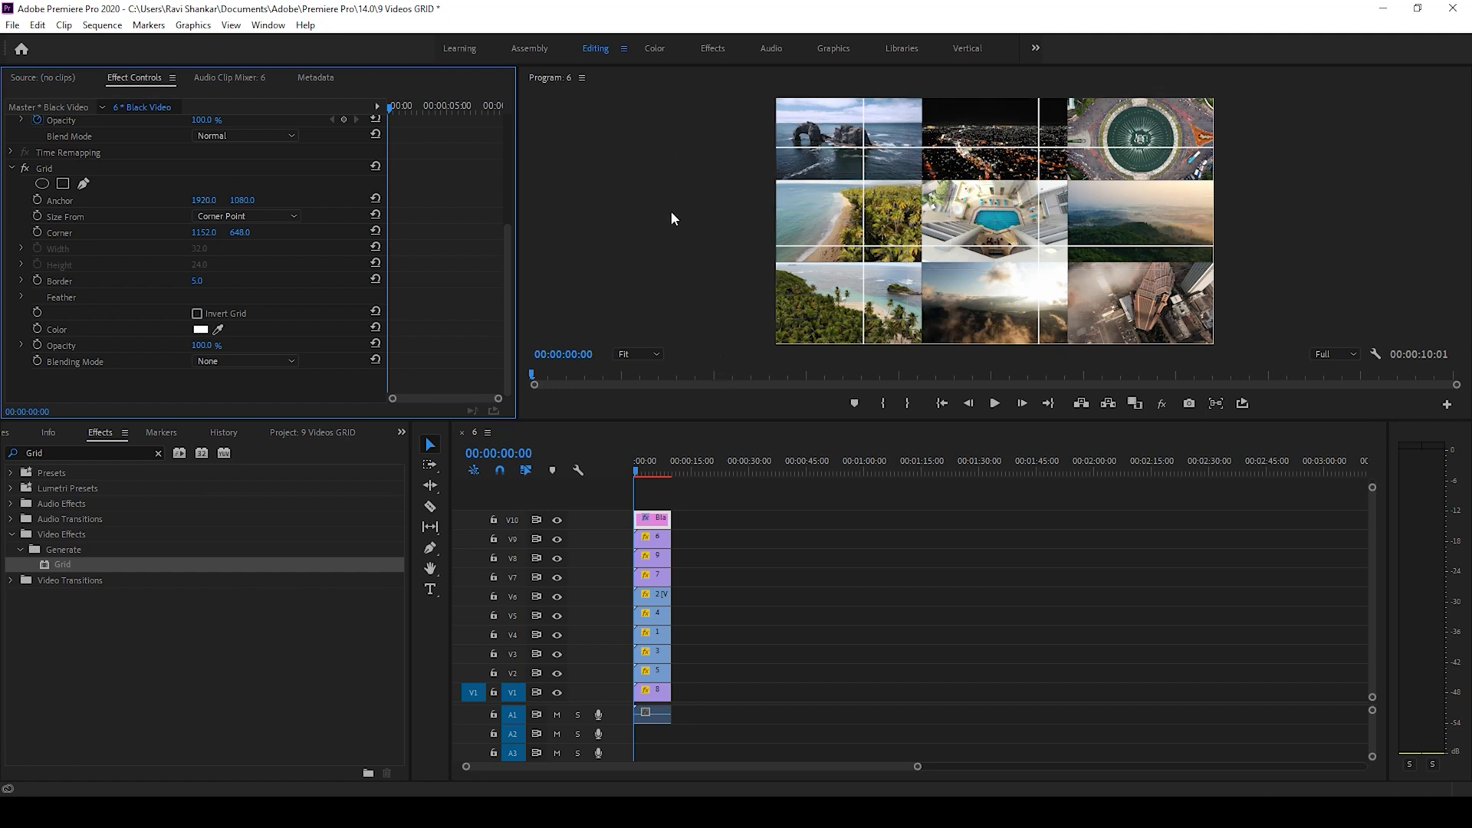
{"action": "mouse_move", "coordinate": [123, 237]}
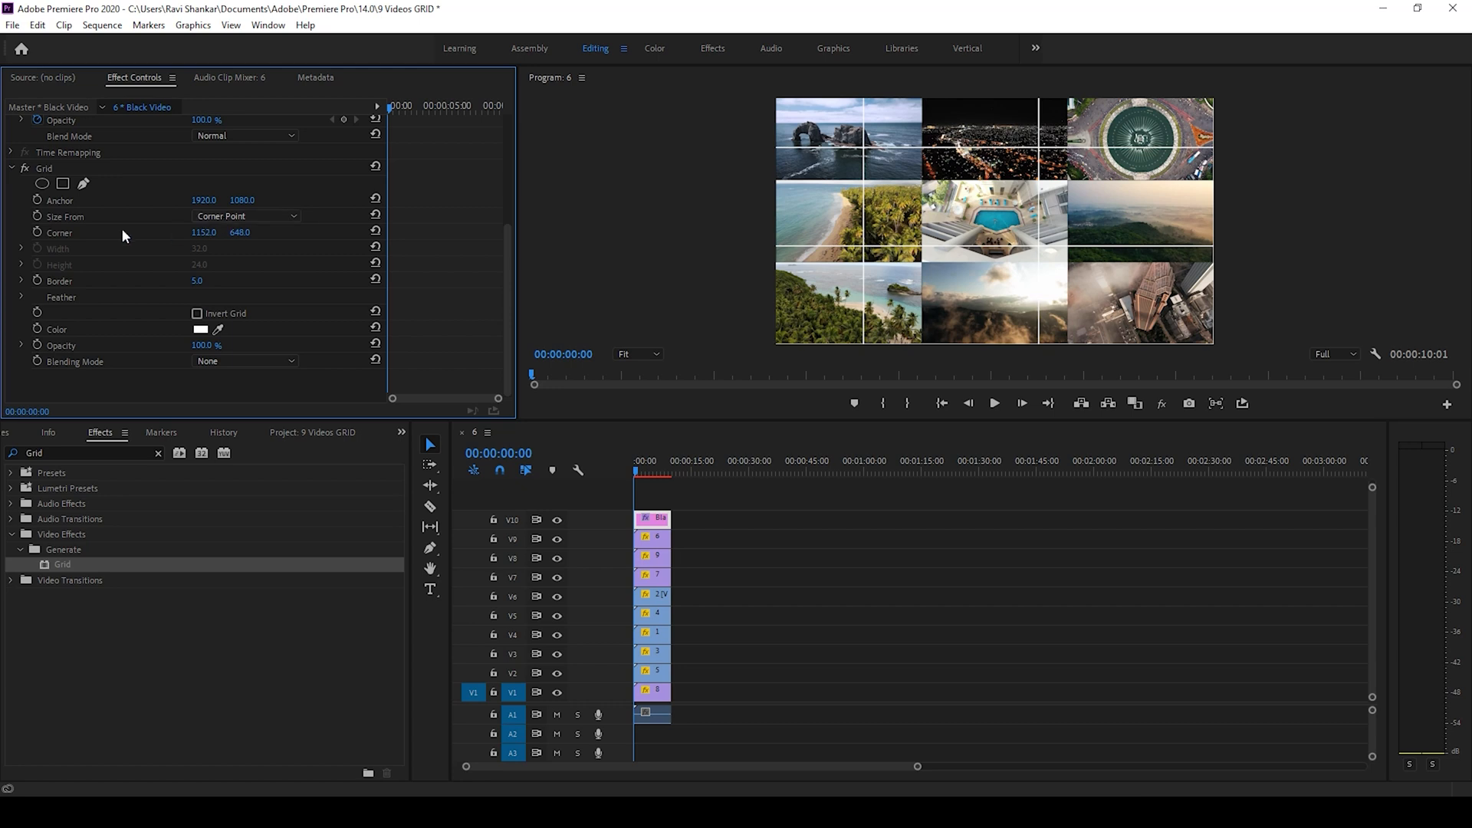
Step: Size the grid by Width & Height Sliders with 640 by 360 cells and a border of 25
{"action": "left_click", "coordinate": [244, 216]}
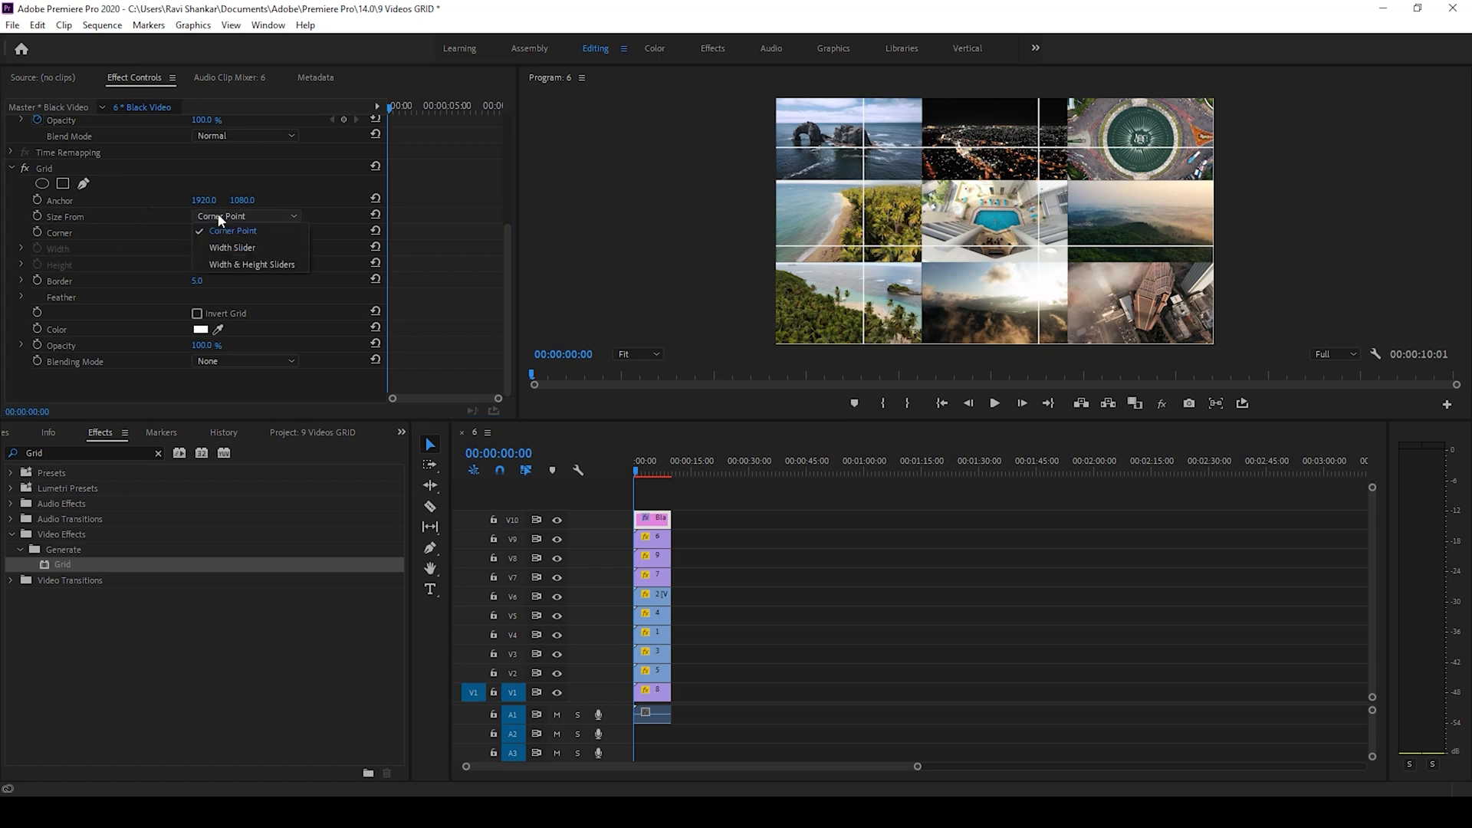
{"action": "left_click", "coordinate": [252, 264]}
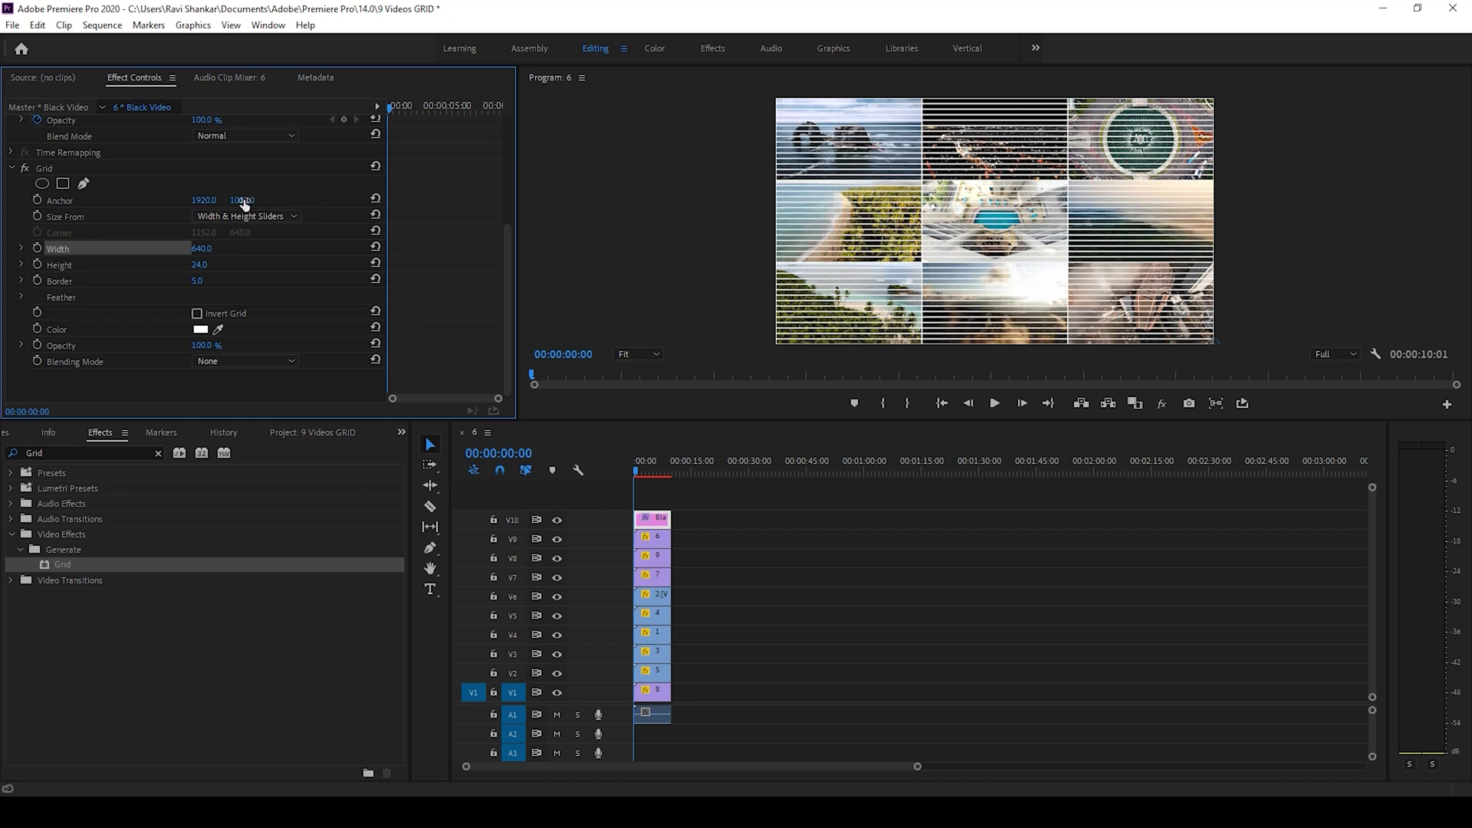
{"action": "double_click", "coordinate": [199, 264]}
{"action": "type", "text": "360"}
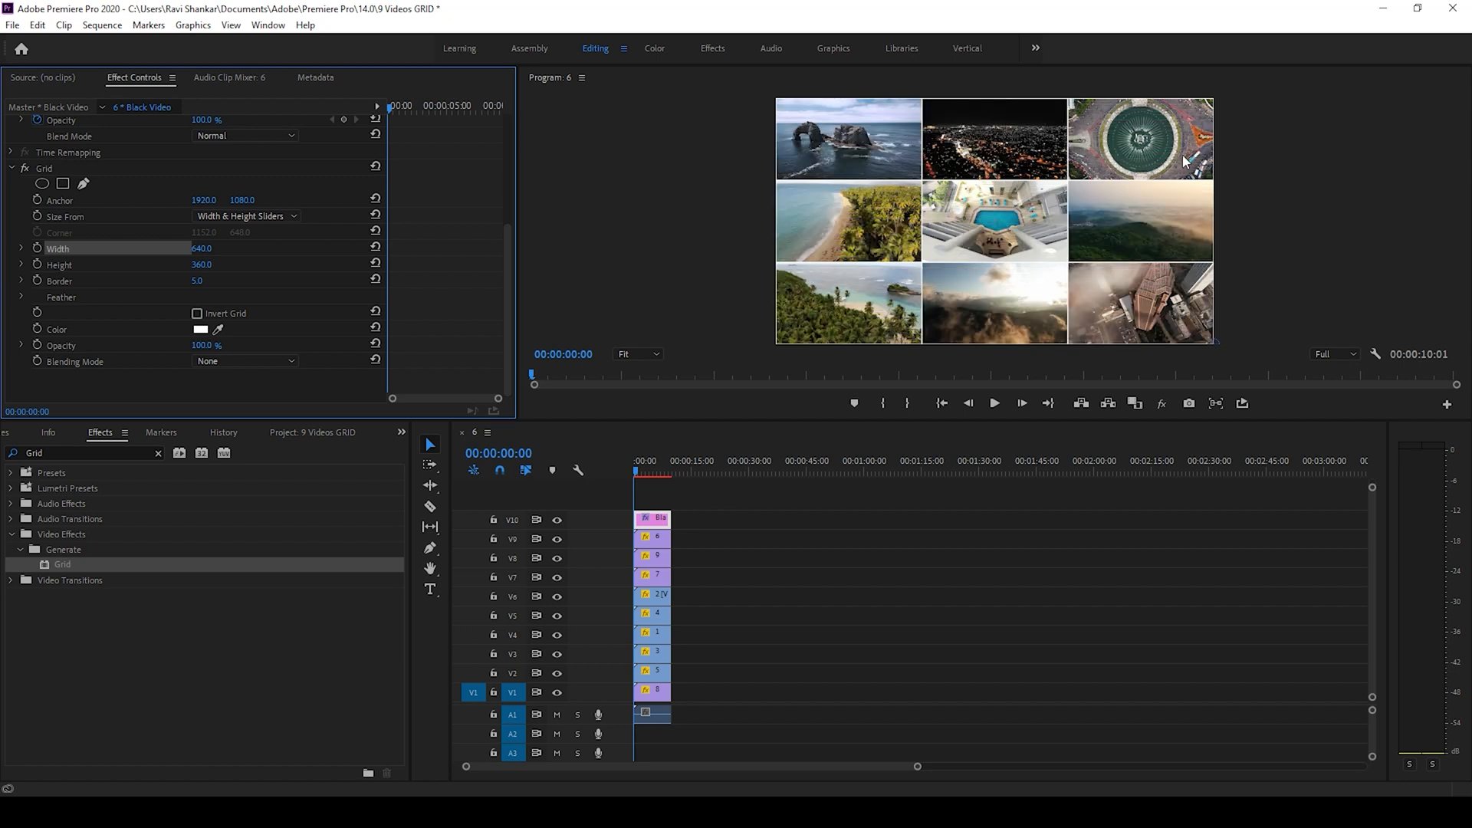
{"action": "mouse_move", "coordinate": [203, 280]}
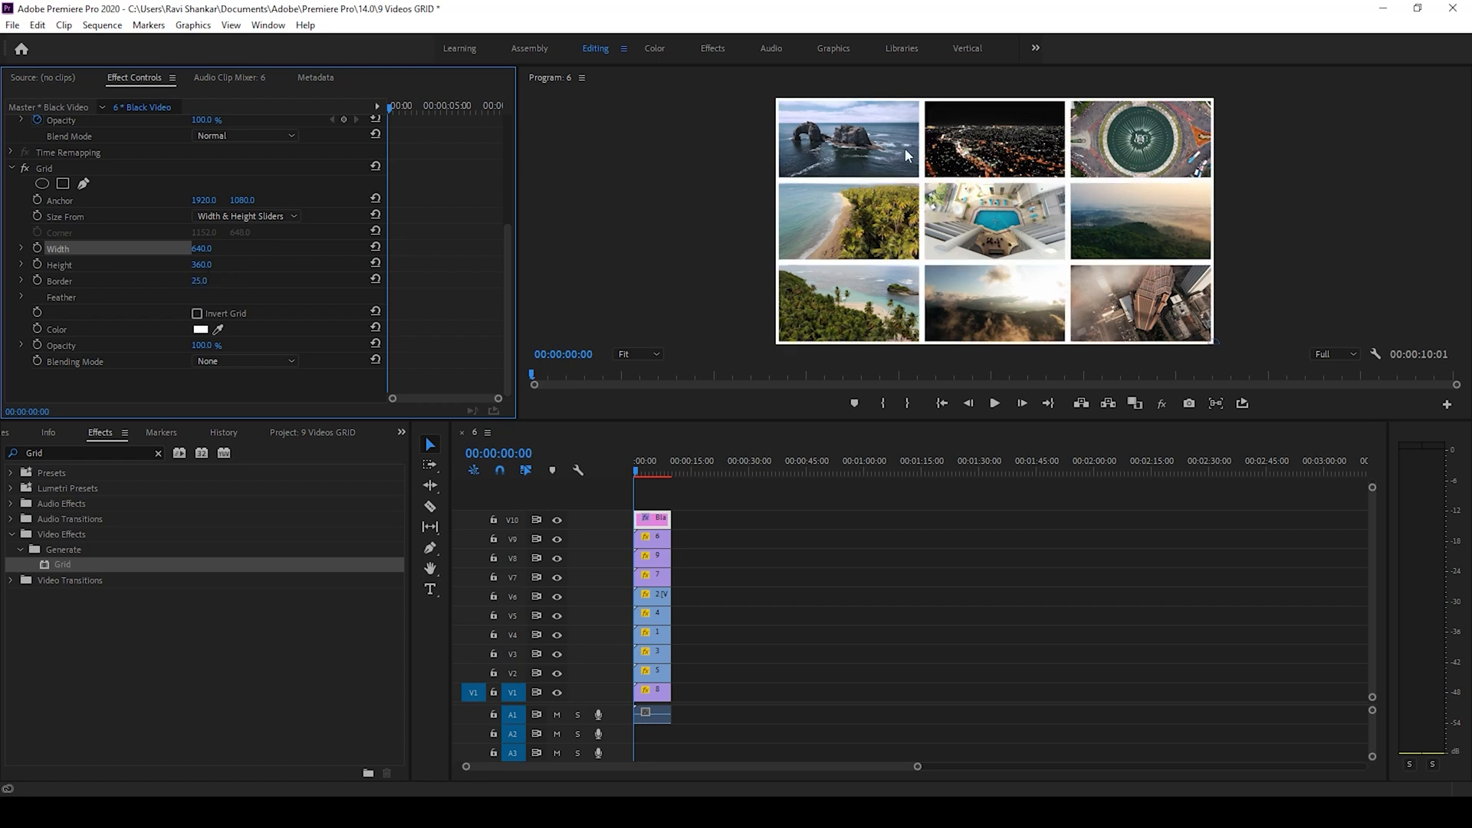
{"action": "mouse_move", "coordinate": [195, 336]}
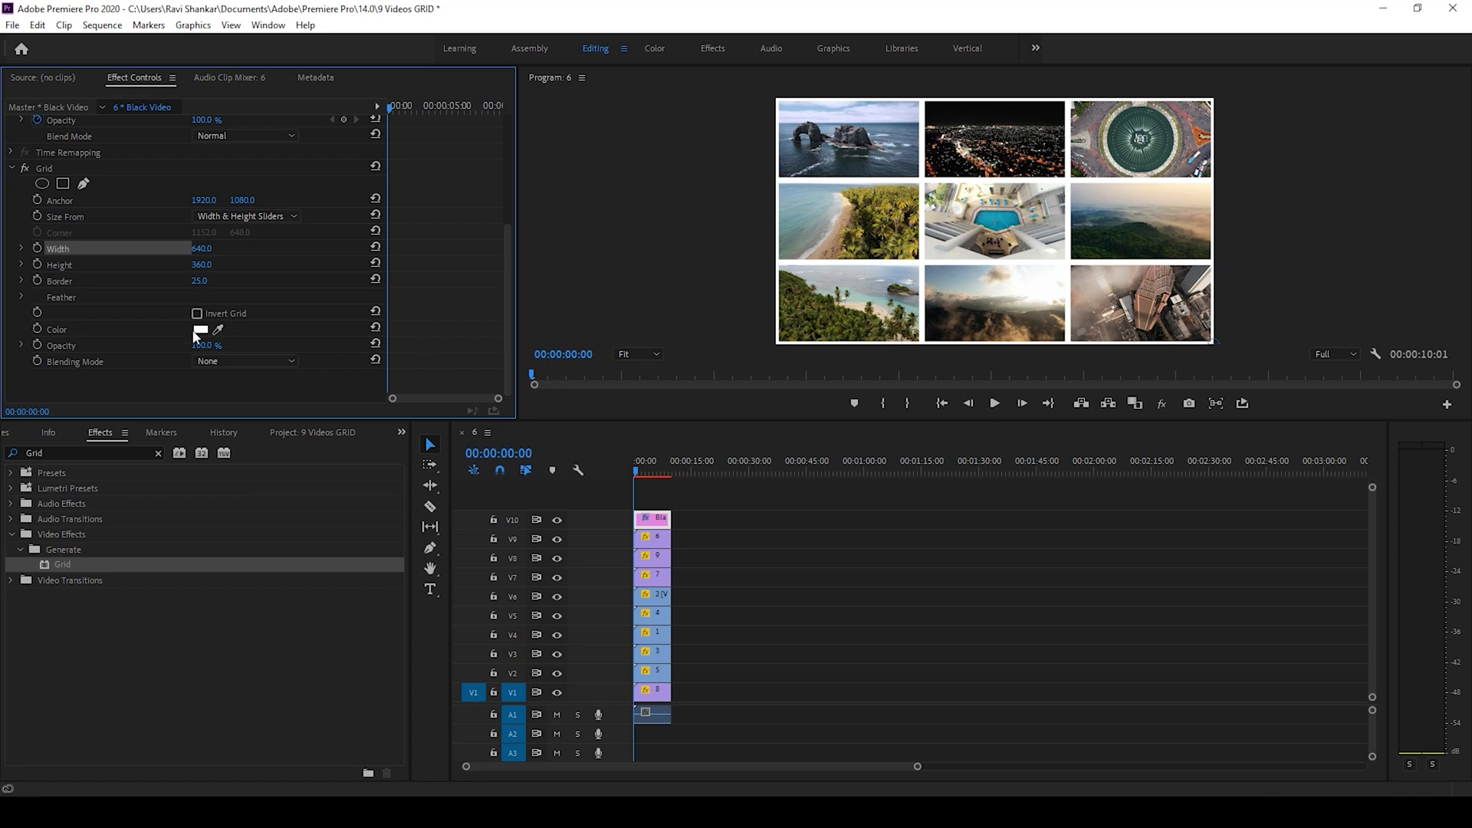
Step: Change the grid border colour to cyan (00F6FF) in the Color Picker
{"action": "left_click", "coordinate": [201, 329]}
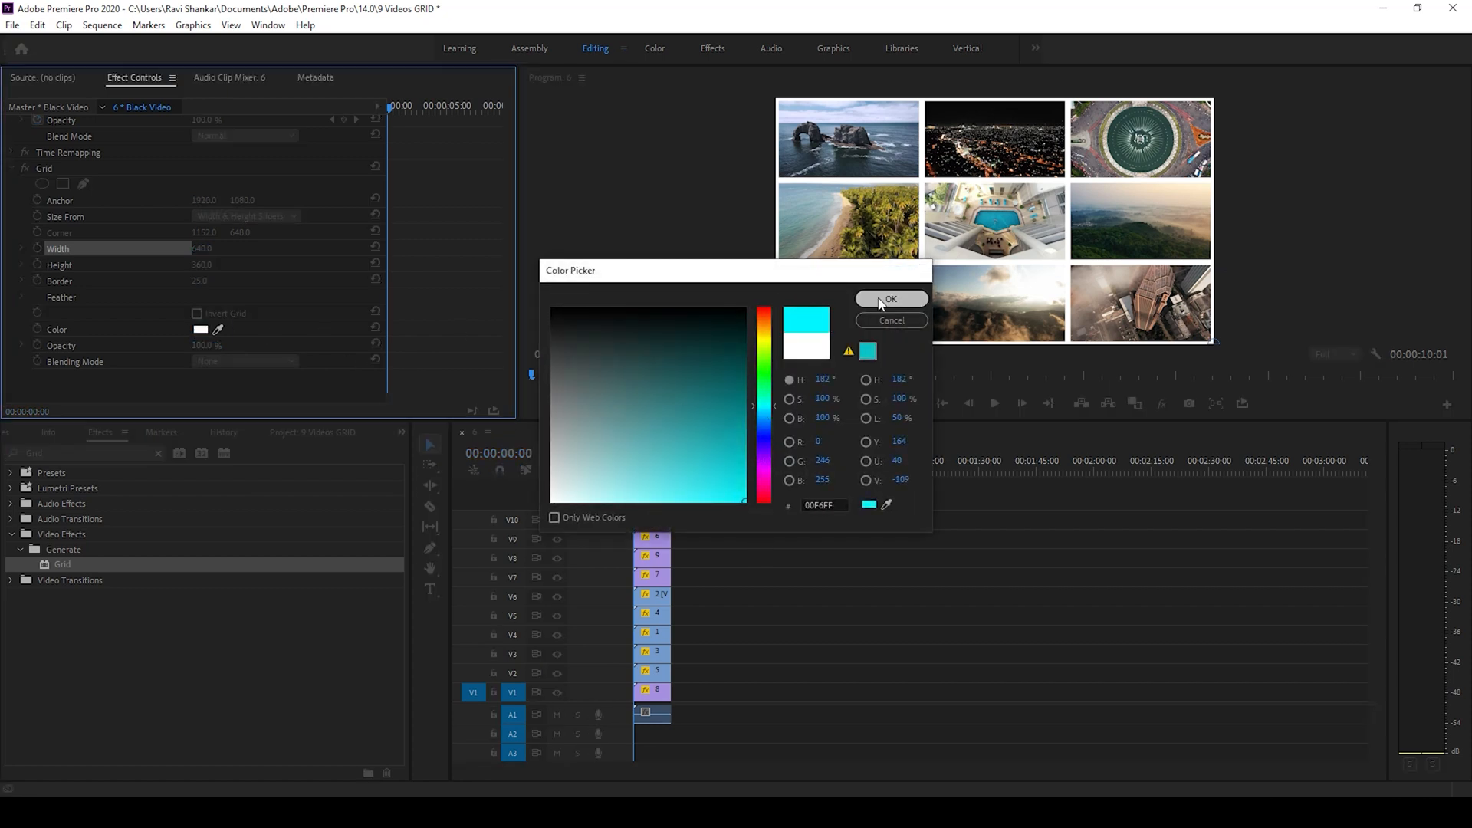
{"action": "left_click", "coordinate": [889, 299]}
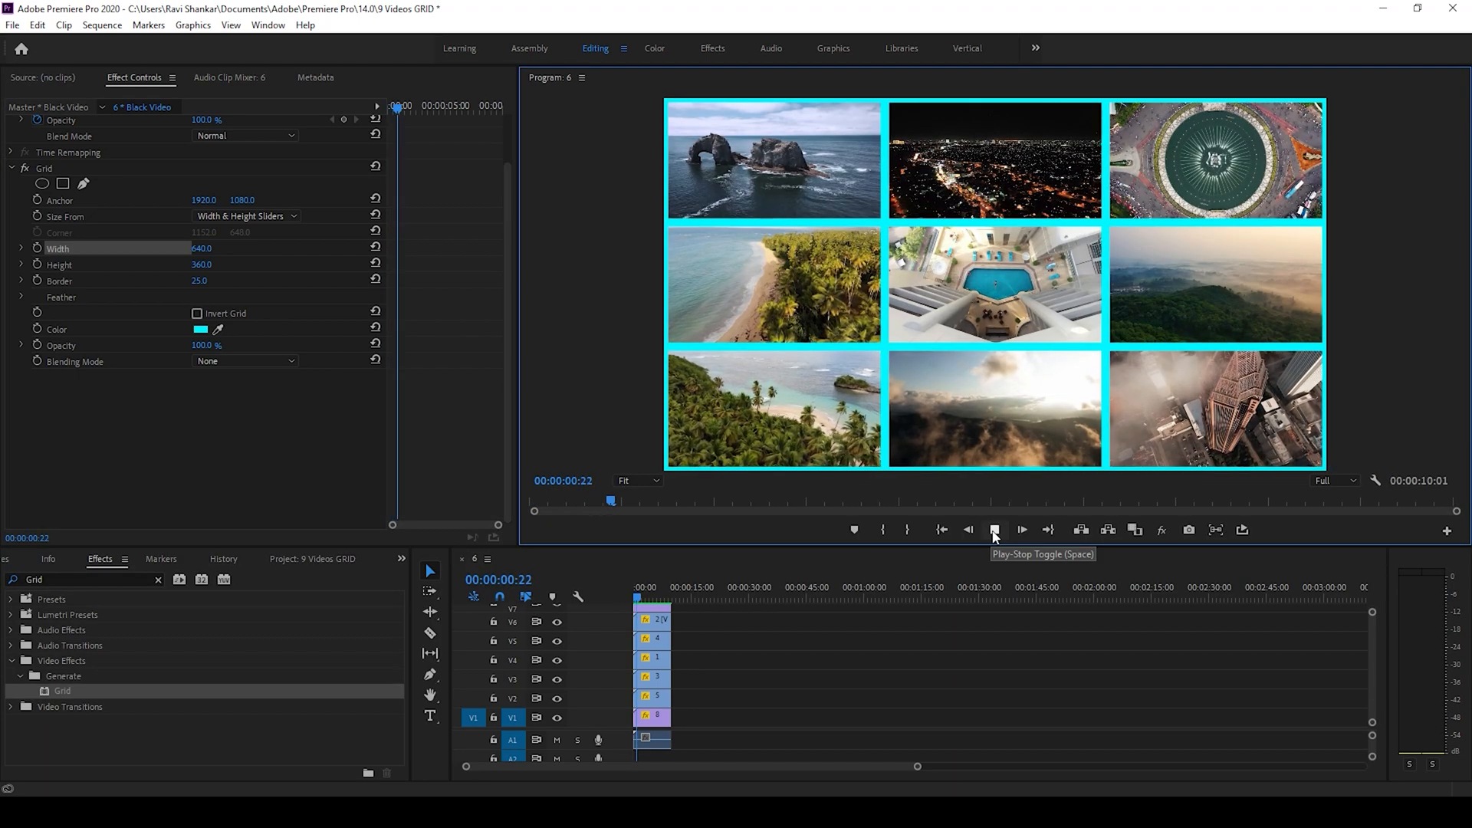
Step: Play back the sequence from the start to preview the cyan-framed nine-video grid
{"action": "left_click", "coordinate": [994, 529]}
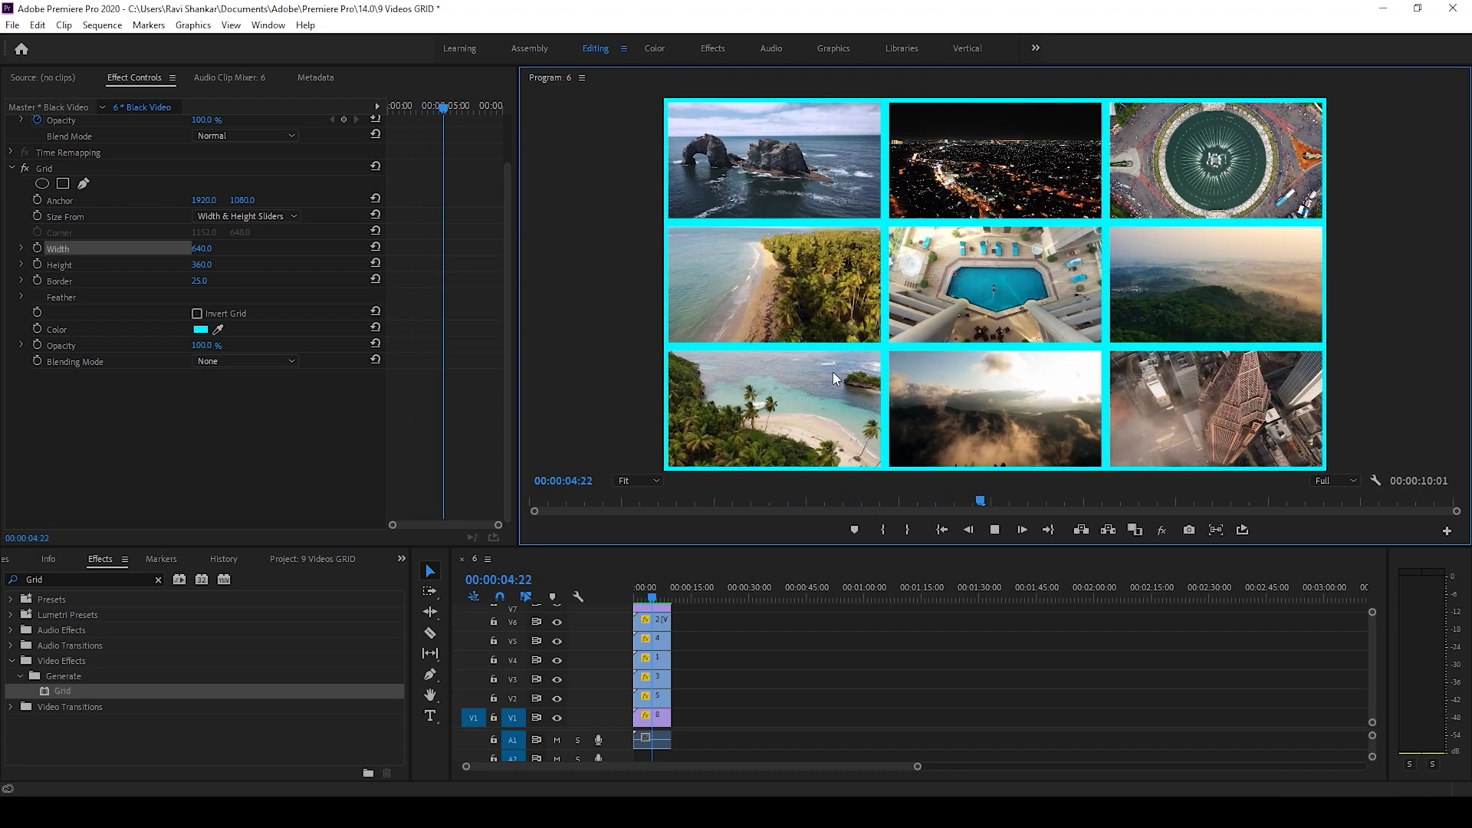
{"action": "left_click", "coordinate": [651, 588]}
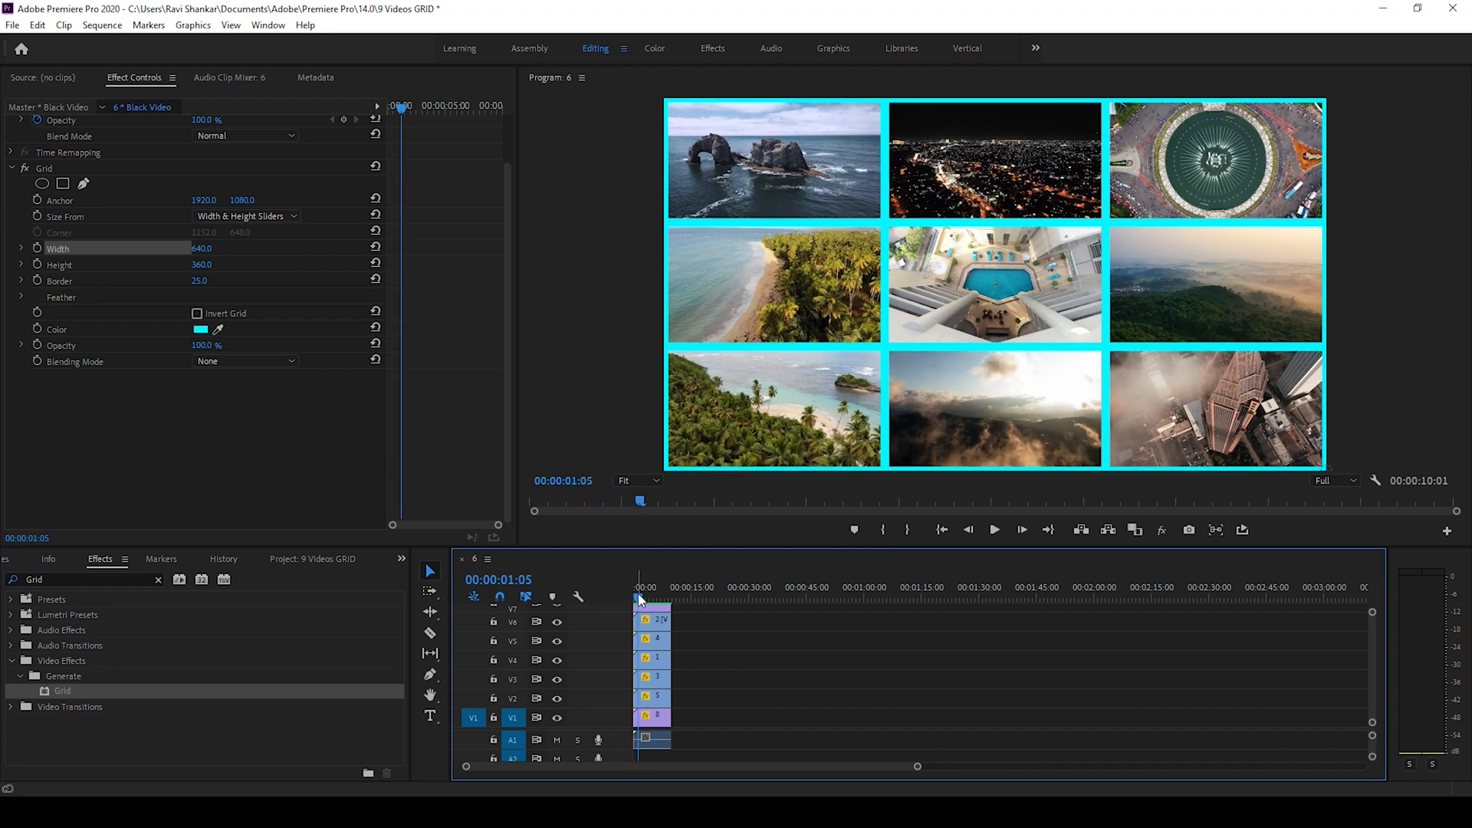
{"action": "left_click", "coordinate": [993, 529]}
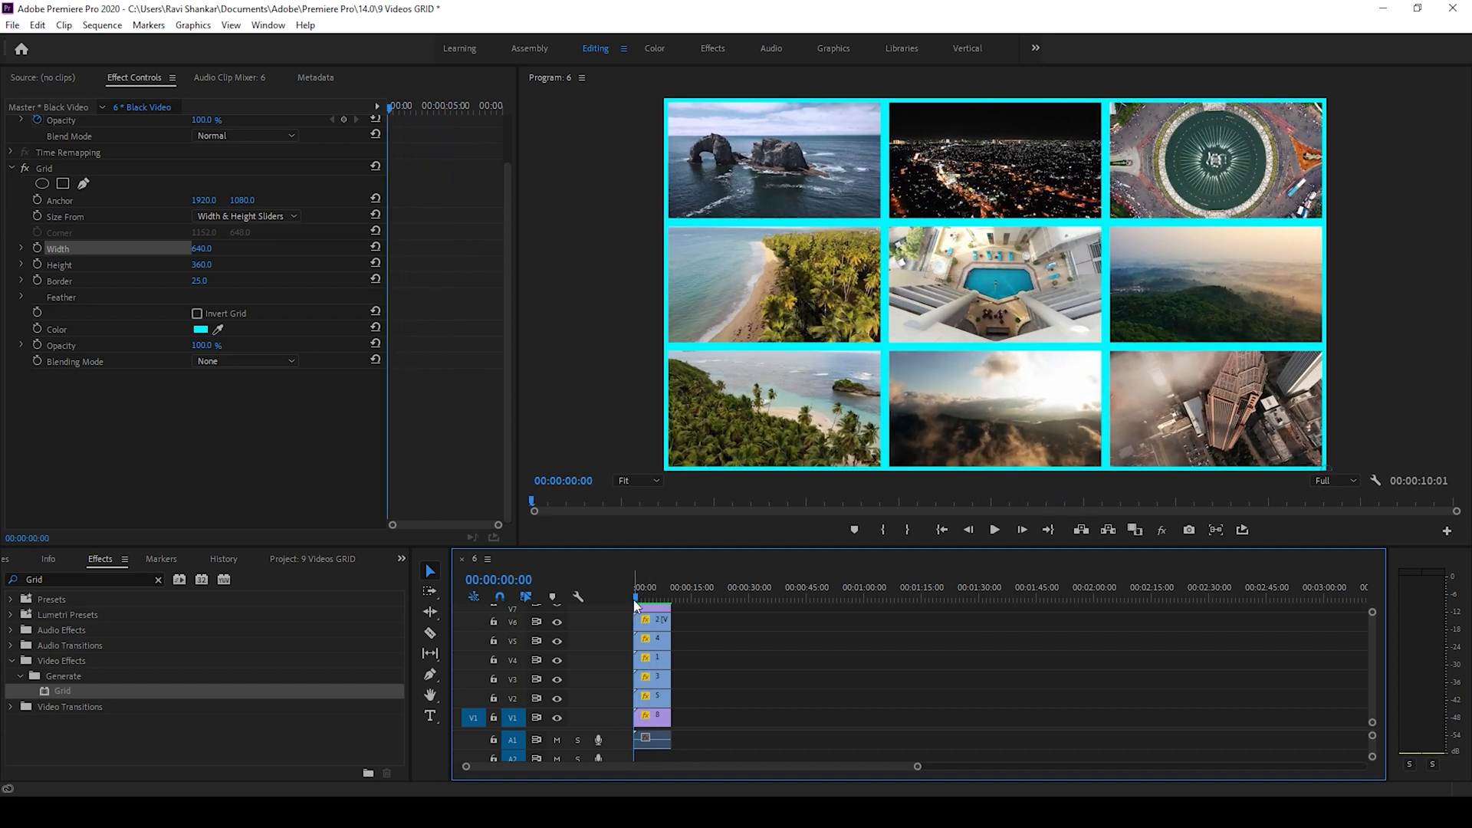
{"action": "left_click", "coordinate": [994, 529]}
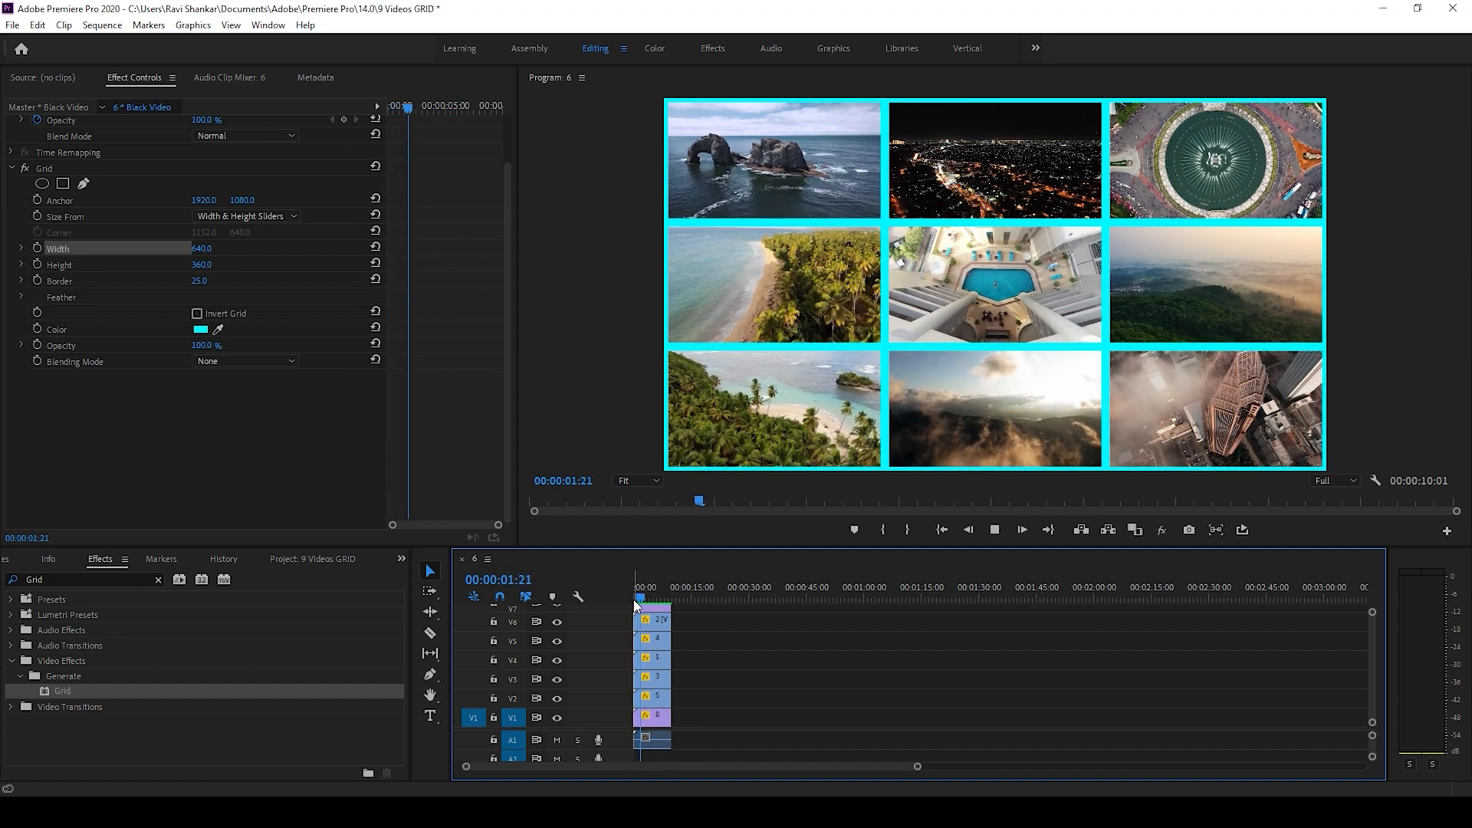